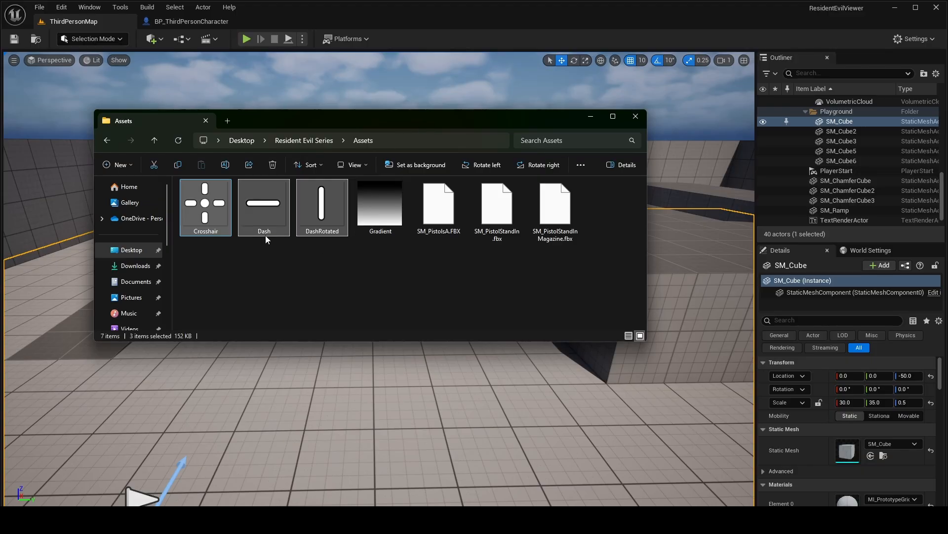
# - Select the Crosshair, Dash and DashRotated images together in the Assets folder
pyautogui.click(263, 206)
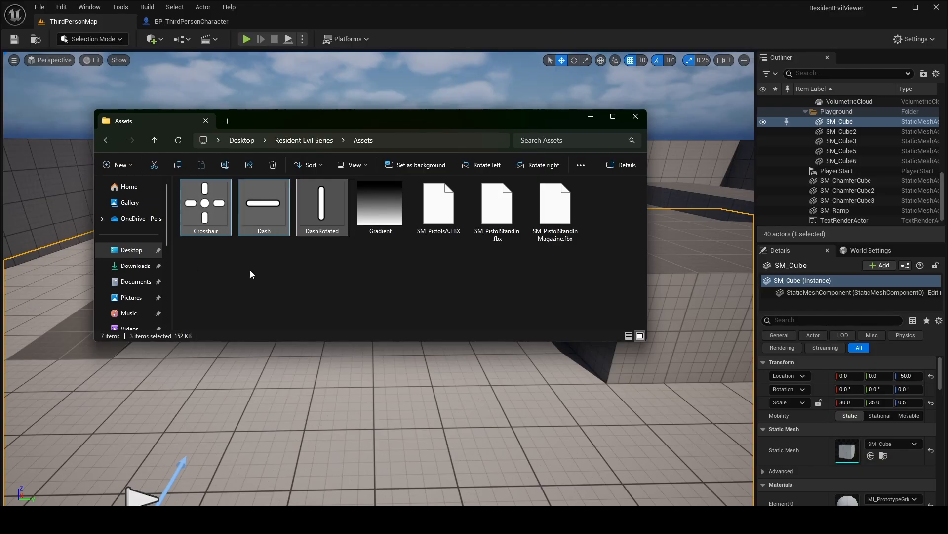
pyautogui.click(321, 203)
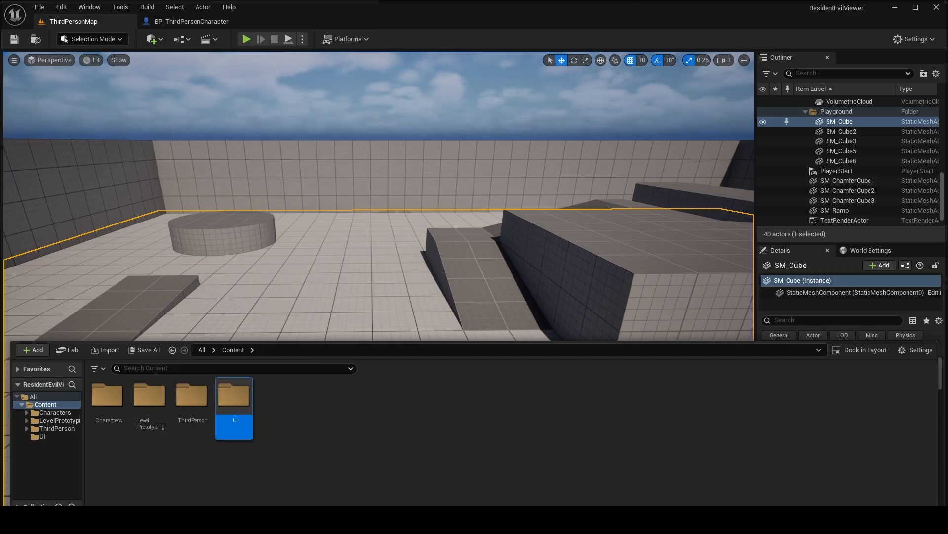
# - Create a User Widget-based widget blueprint WB_UI inside the UI folder
pyautogui.doubleClick(234, 396)
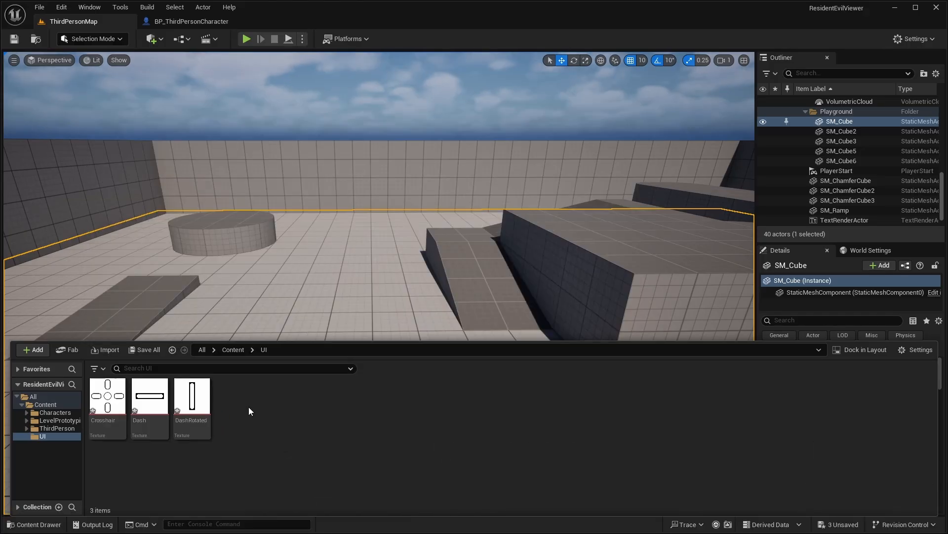
pyautogui.click(35, 351)
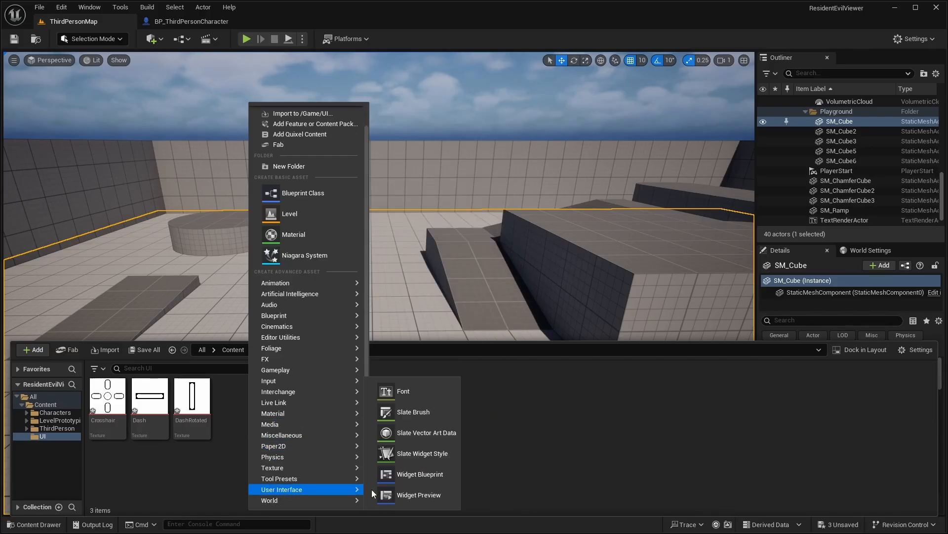
pyautogui.click(420, 473)
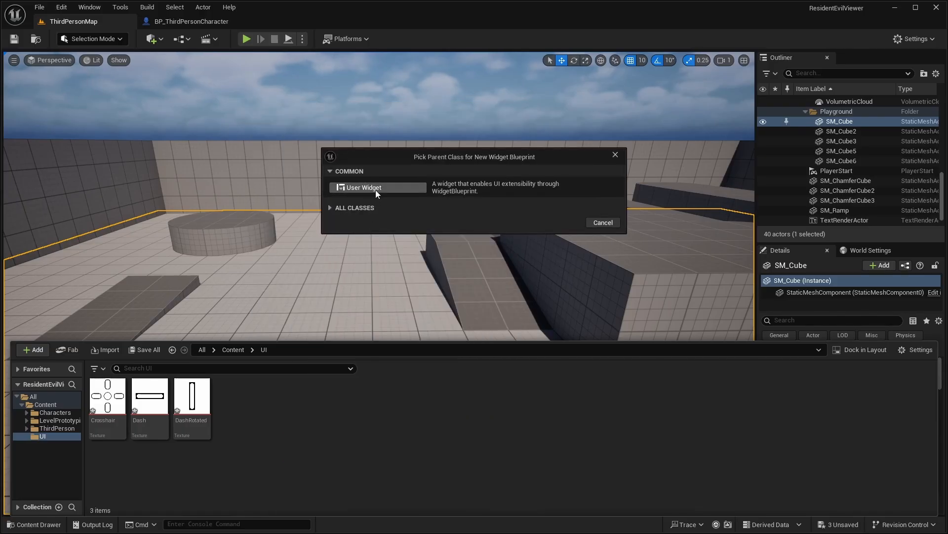
pyautogui.click(363, 187)
pyautogui.write('WB_UI')
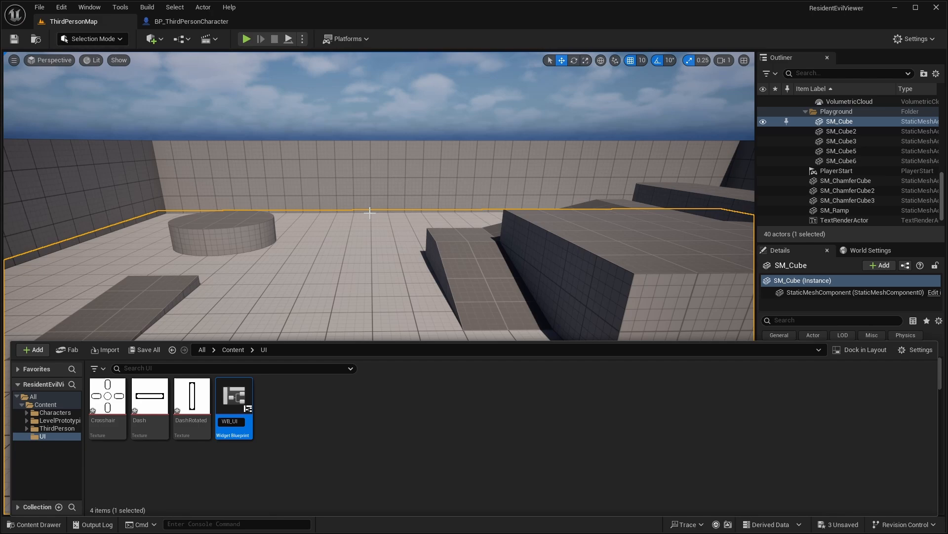
pyautogui.moveTo(232, 399)
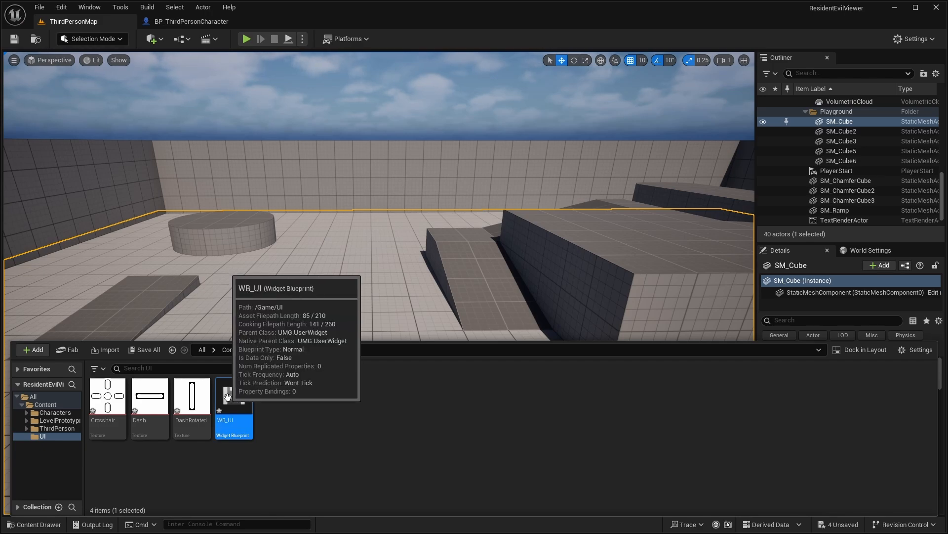
# - Add a root Canvas Panel to WB_UI holding a 25×25 Crosshair image positioned at -12.5
pyautogui.doubleClick(232, 396)
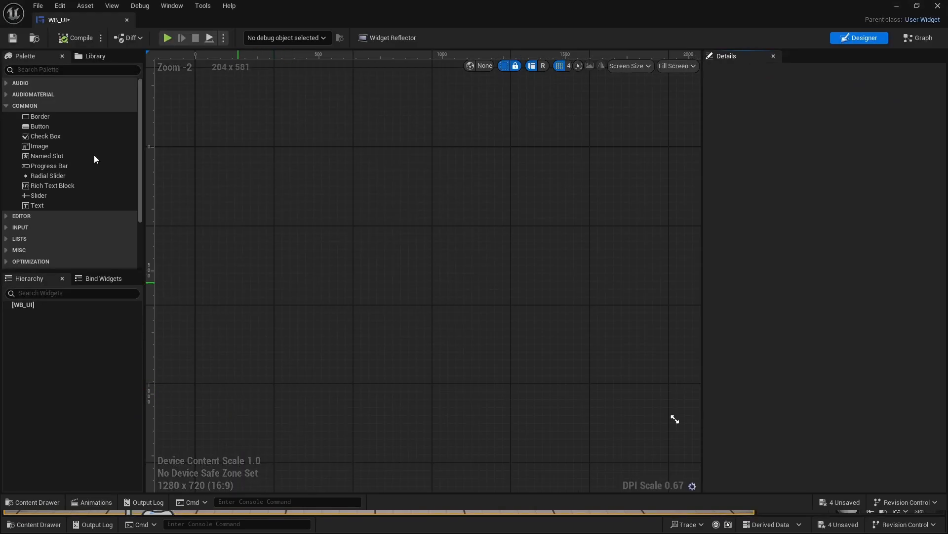
pyautogui.write('canvas')
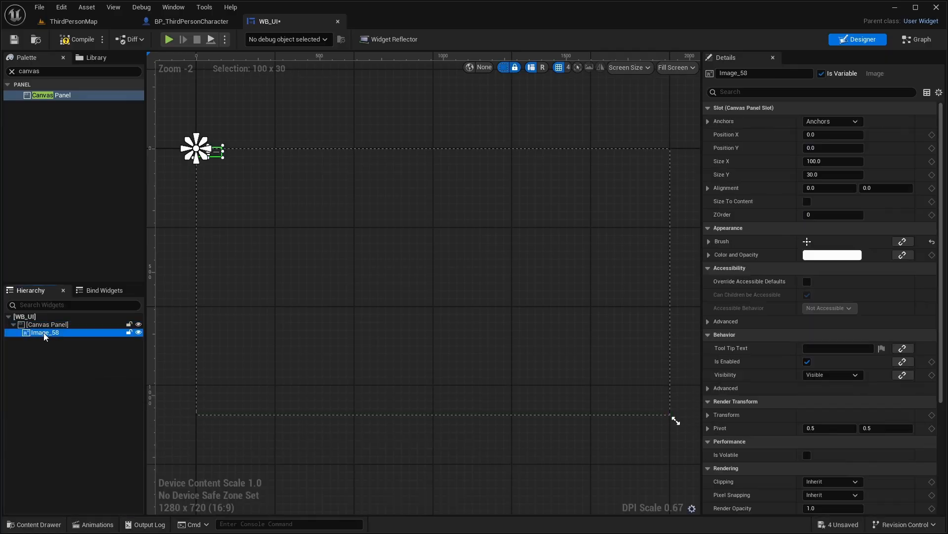
pyautogui.click(832, 121)
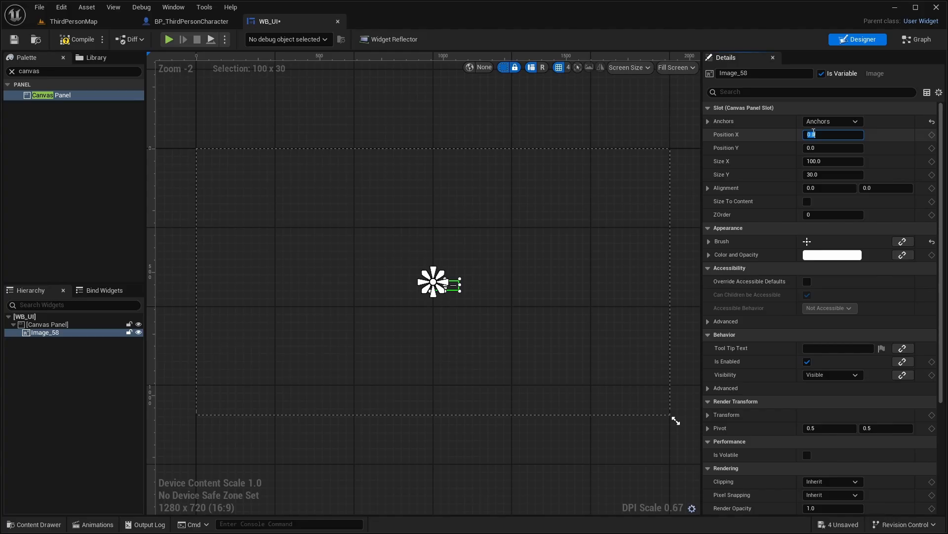
pyautogui.write('-12.5')
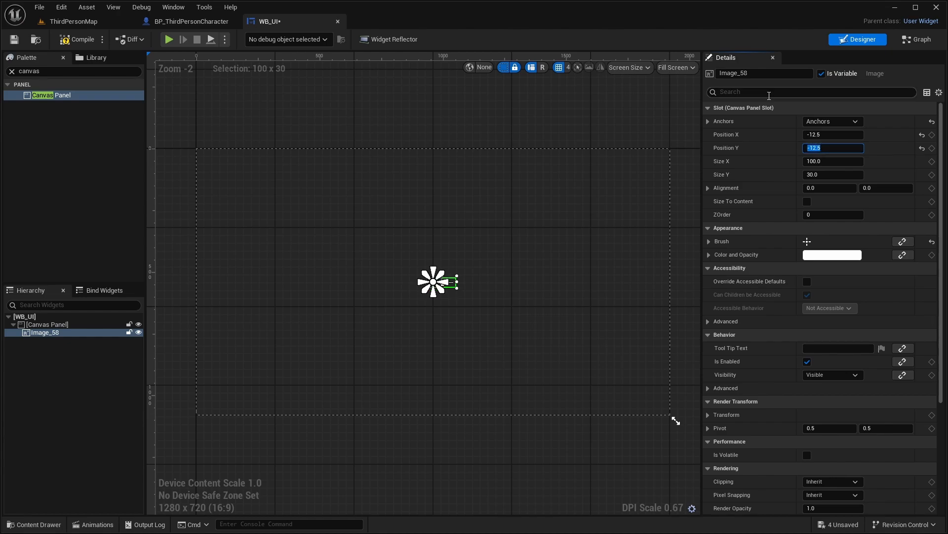
# - Add a second, nested Canvas Panel to the widget hierarchy
pyautogui.click(833, 161)
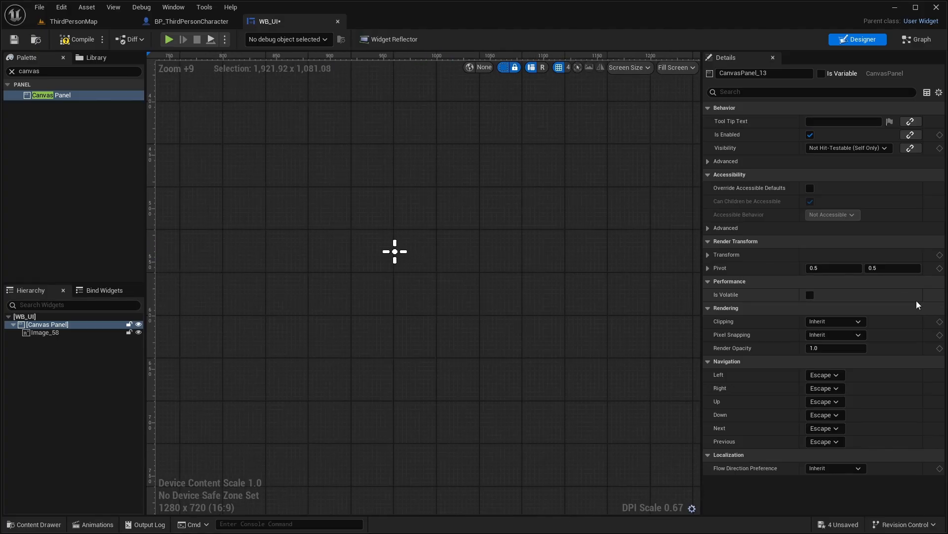
pyautogui.click(46, 332)
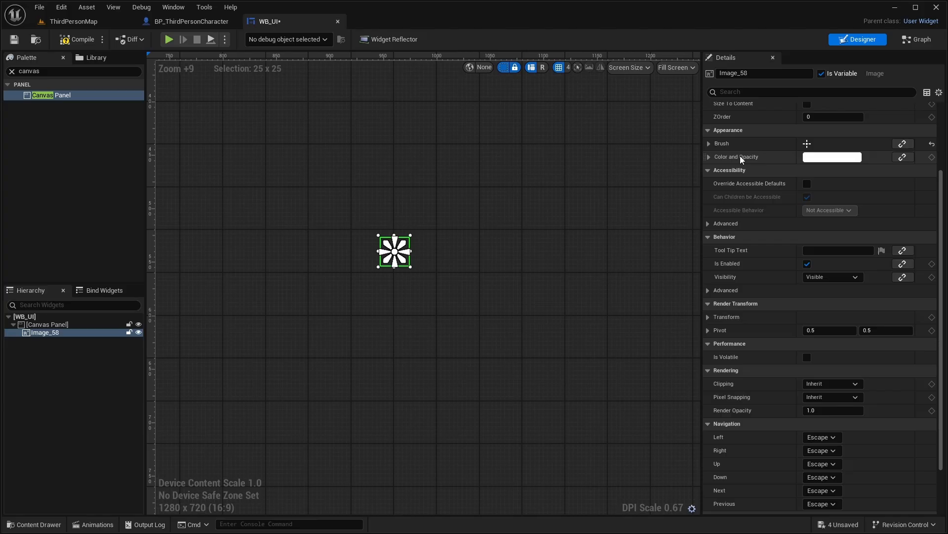
pyautogui.click(708, 143)
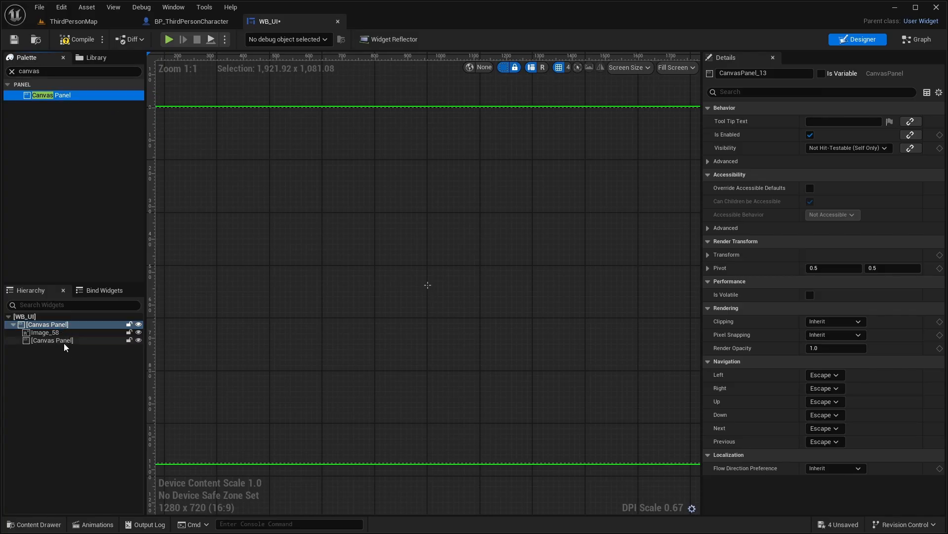
# - Name the nested panel CP_DashAlign, make it a variable and anchor it to screen centre
pyautogui.click(52, 340)
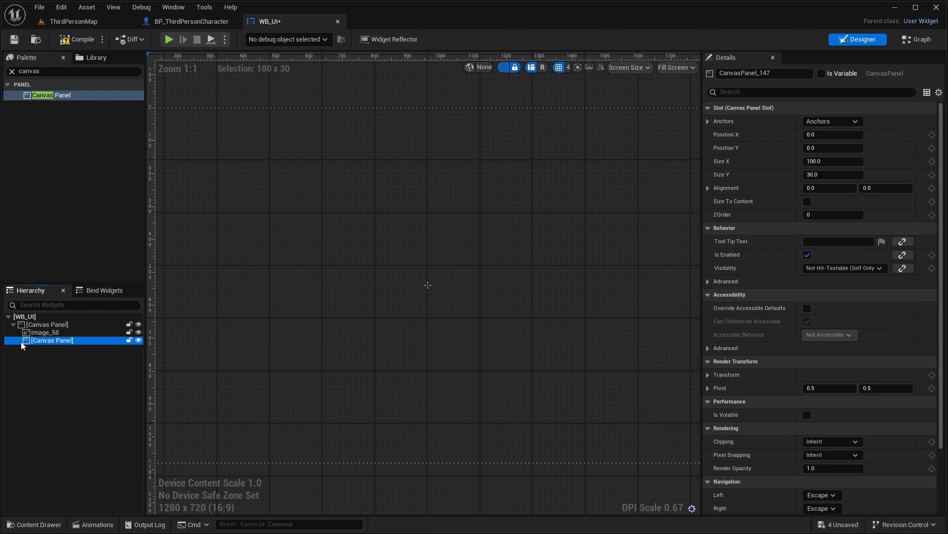
pyautogui.click(43, 332)
pyautogui.write('CP_DashAlign')
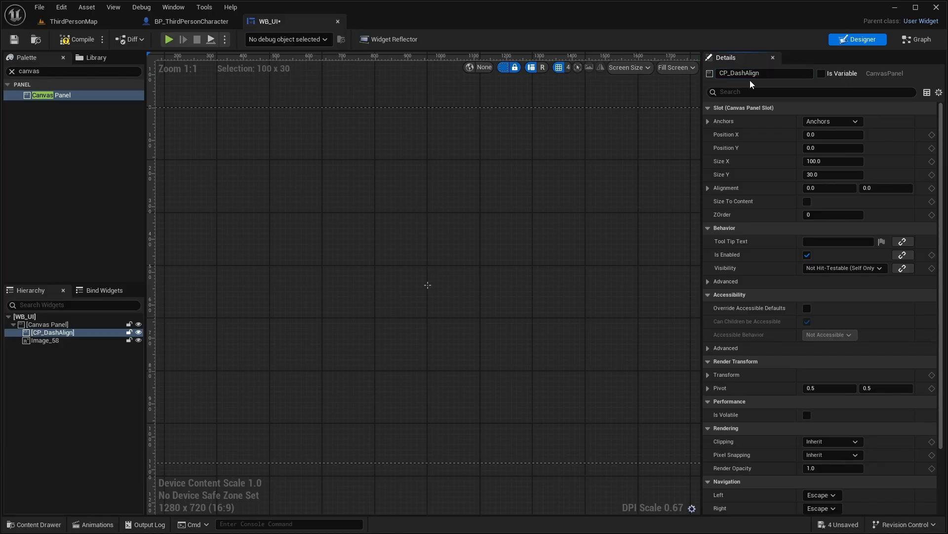
pyautogui.click(822, 73)
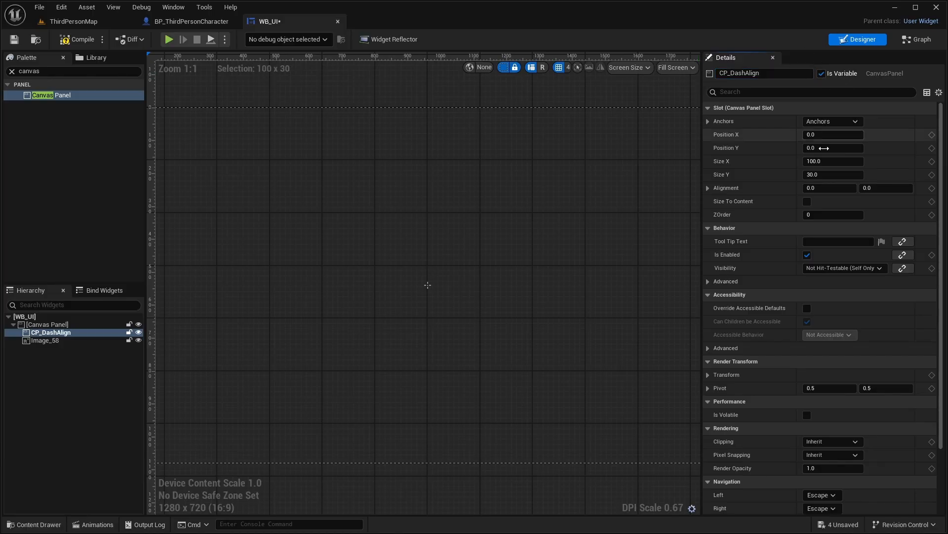
pyautogui.click(832, 121)
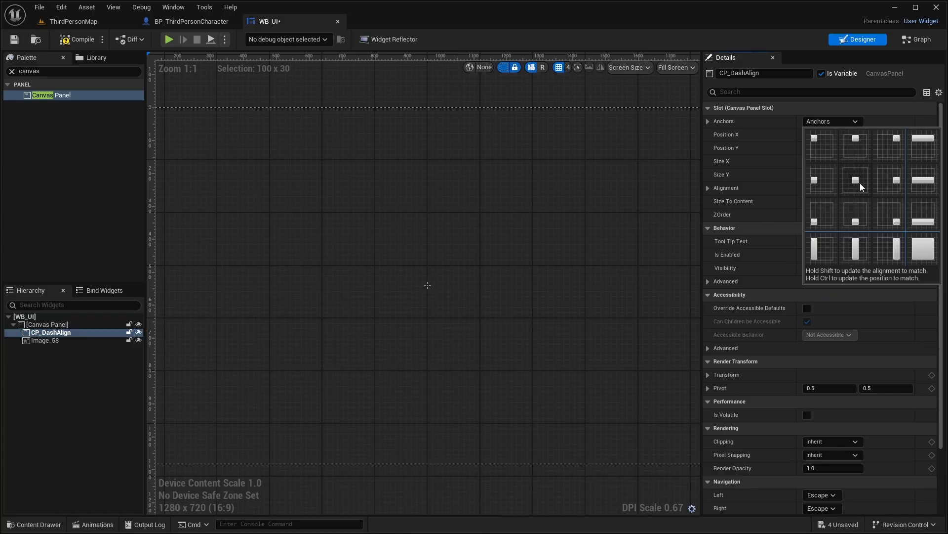
pyautogui.click(855, 180)
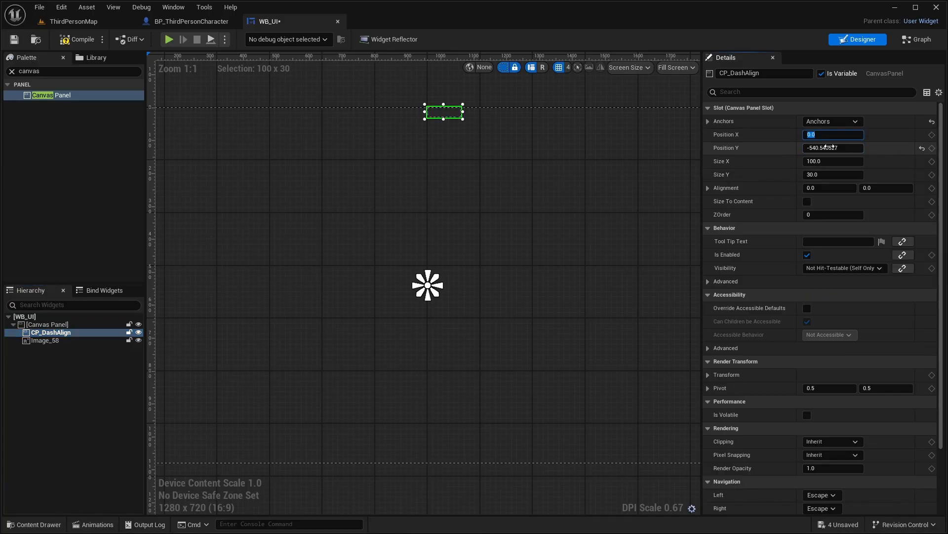
# - Size CP_DashAlign to 154×154 and position it at -77 on X and Y
pyautogui.write('0.0')
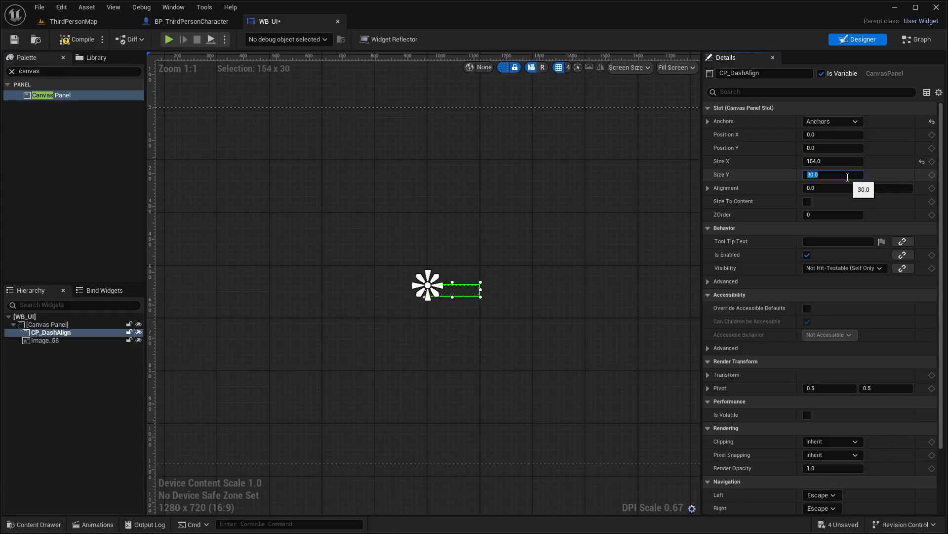
pyautogui.write('154.0')
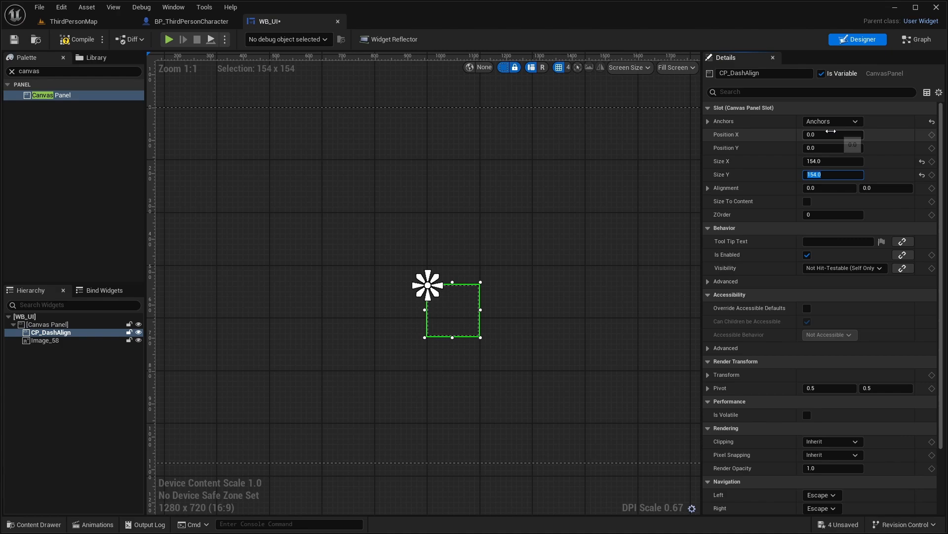
pyautogui.click(833, 135)
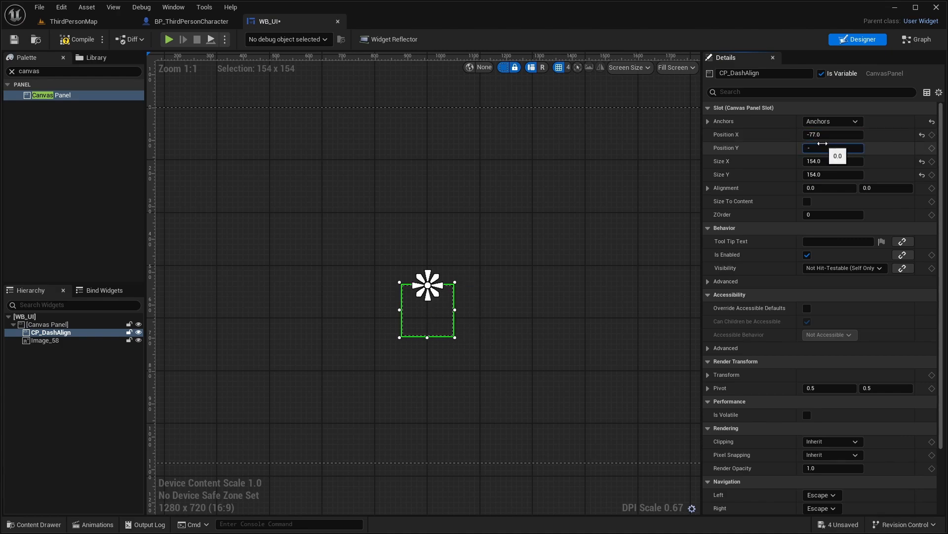
pyautogui.write('-77.0')
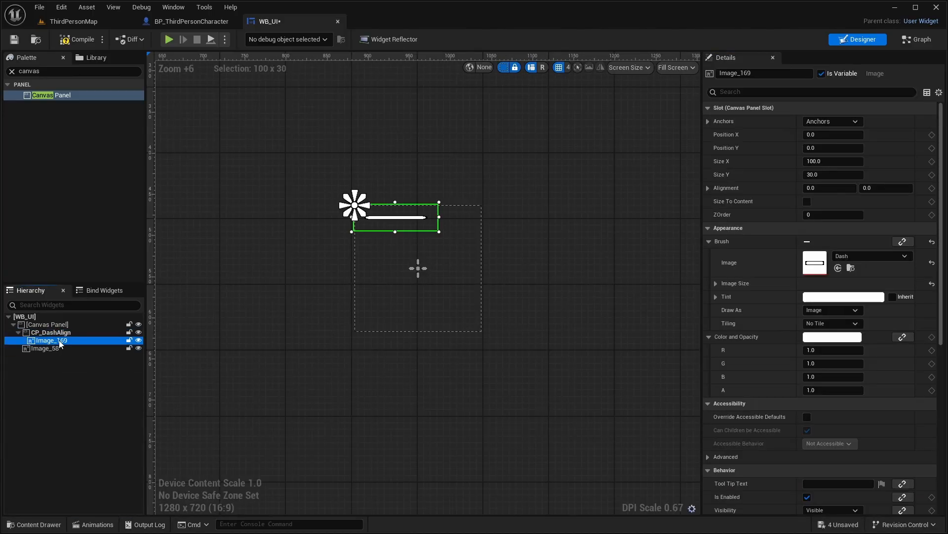
# - Anchor the new Dash image and place it right of the crosshair centre
pyautogui.click(832, 121)
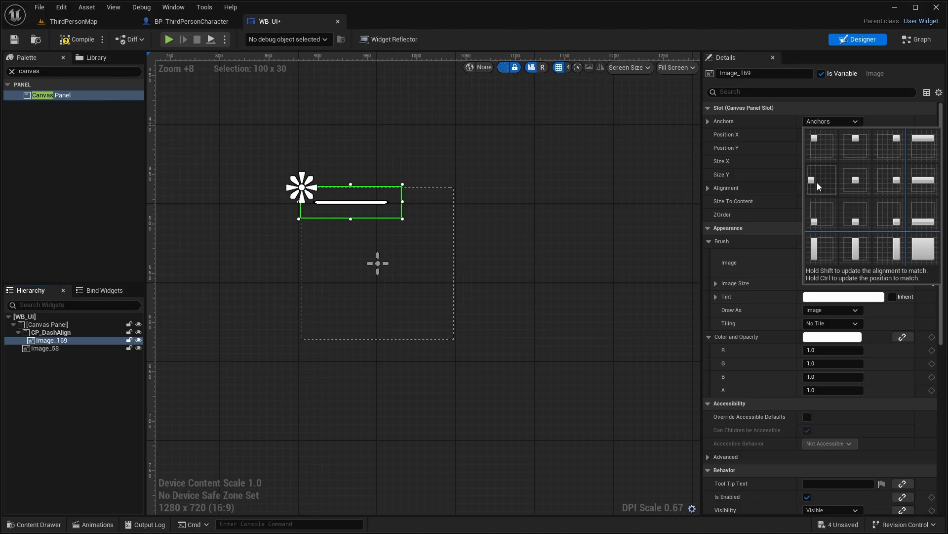
pyautogui.click(821, 145)
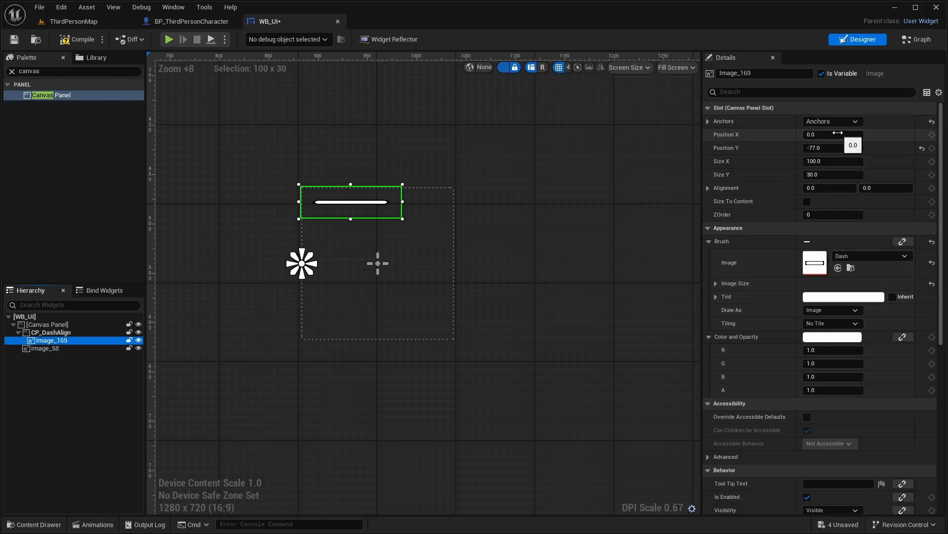
pyautogui.click(832, 134)
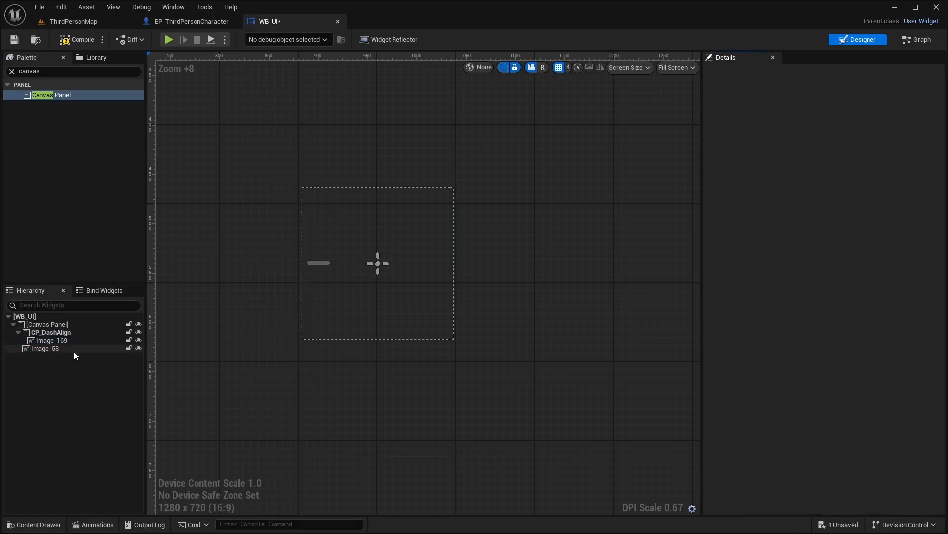
# - Move the second Dash image to Position X -17, left of centre
pyautogui.click(51, 340)
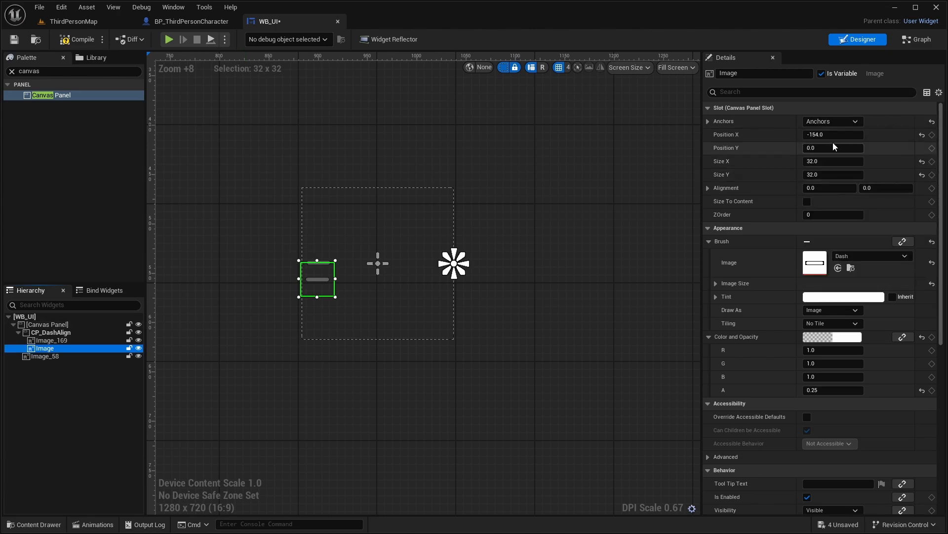
pyautogui.click(833, 134)
pyautogui.write('-32')
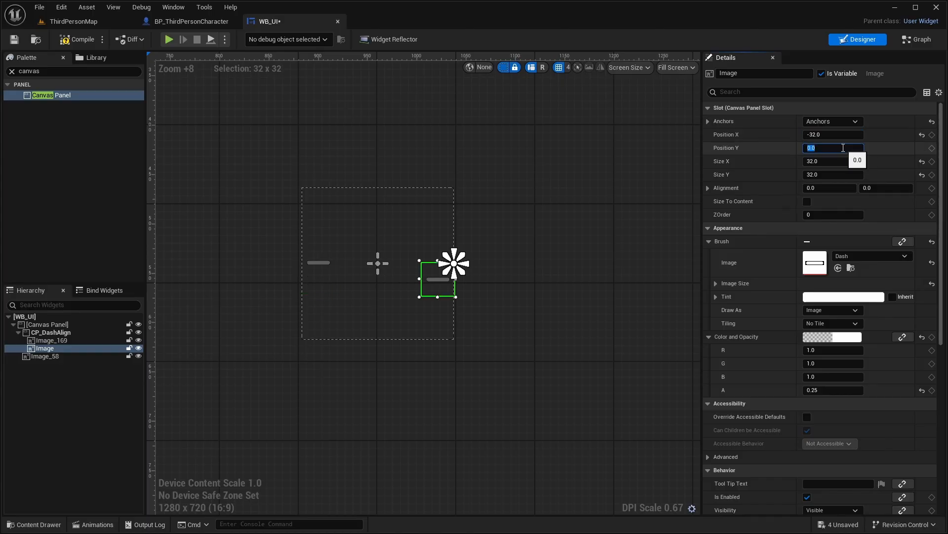
pyautogui.write('-17')
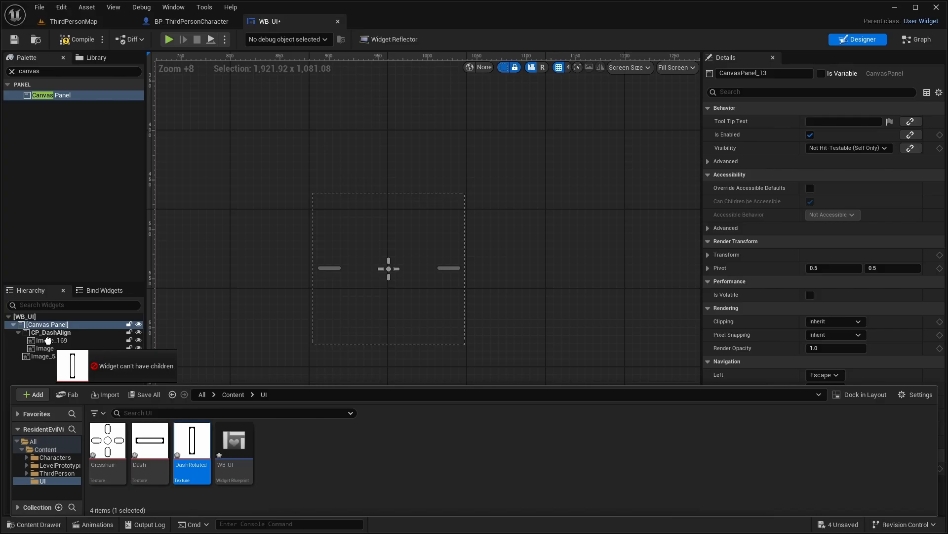
# - Add a DashRotated image at 0.25 opacity and position it above the crosshair centre
pyautogui.moveTo(191, 439); pyautogui.dragTo(361, 207)
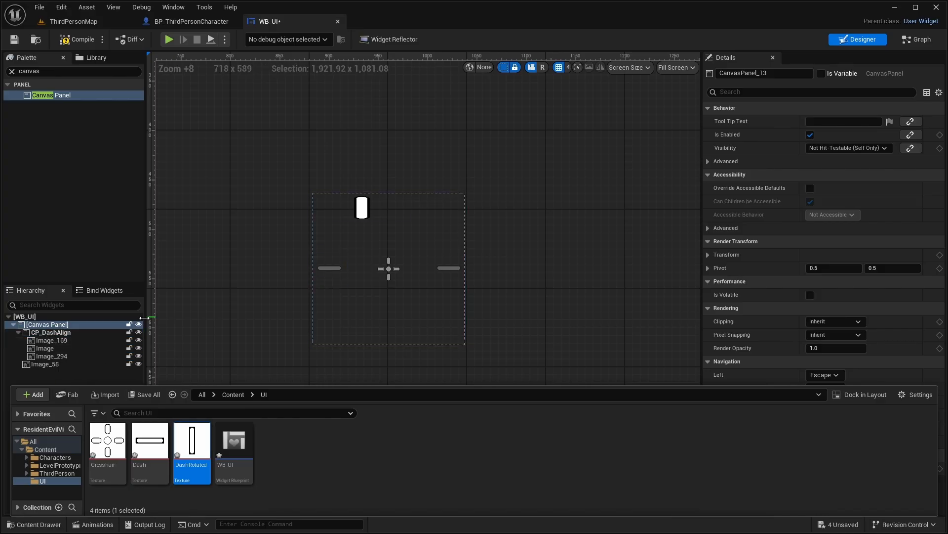
pyautogui.click(52, 355)
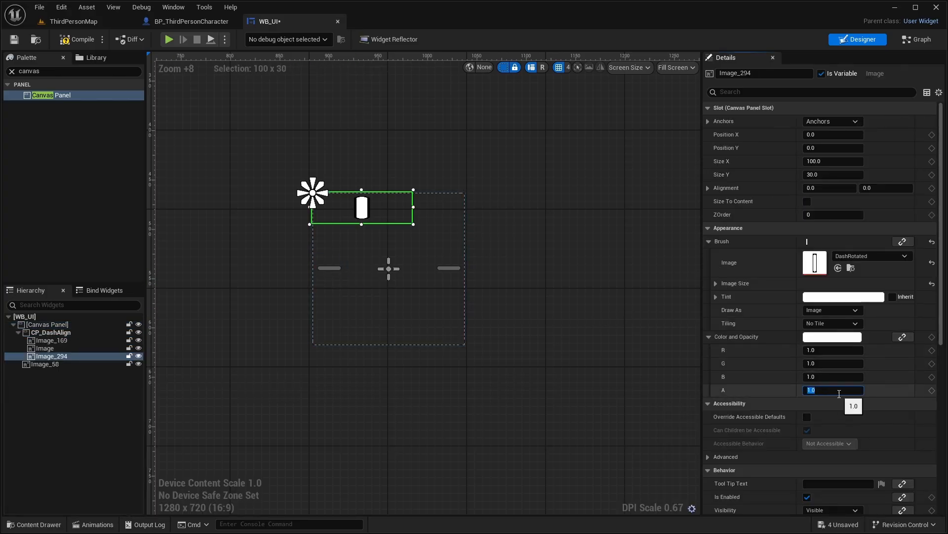
pyautogui.write('.25')
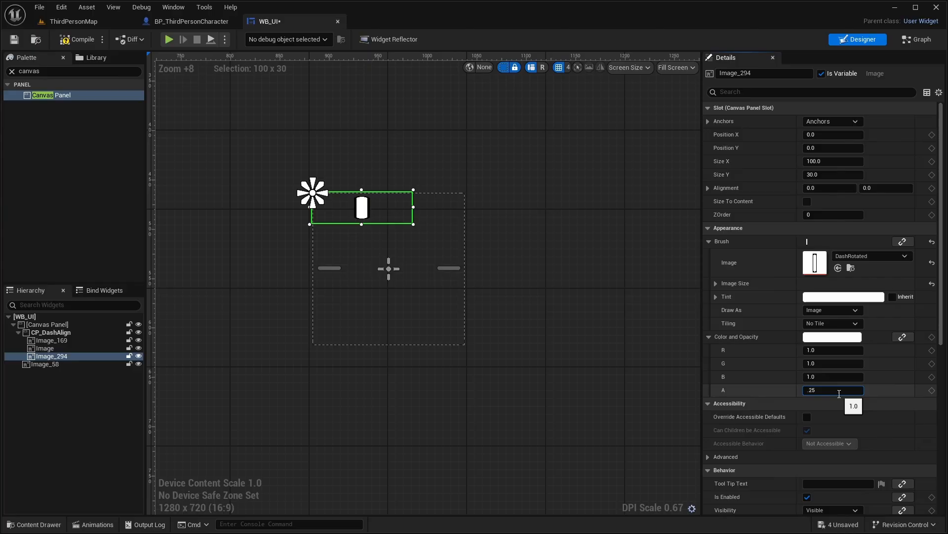
pyautogui.click(832, 121)
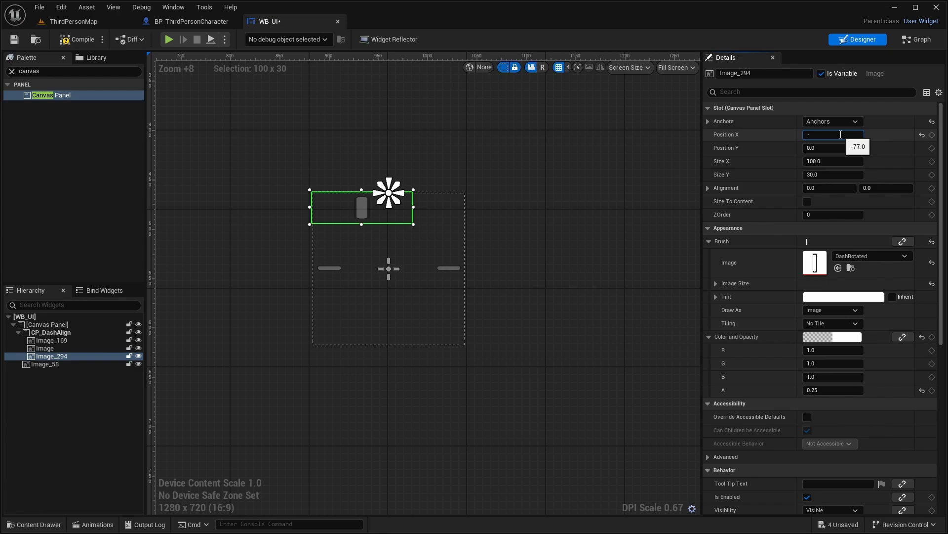
pyautogui.write('-16.459')
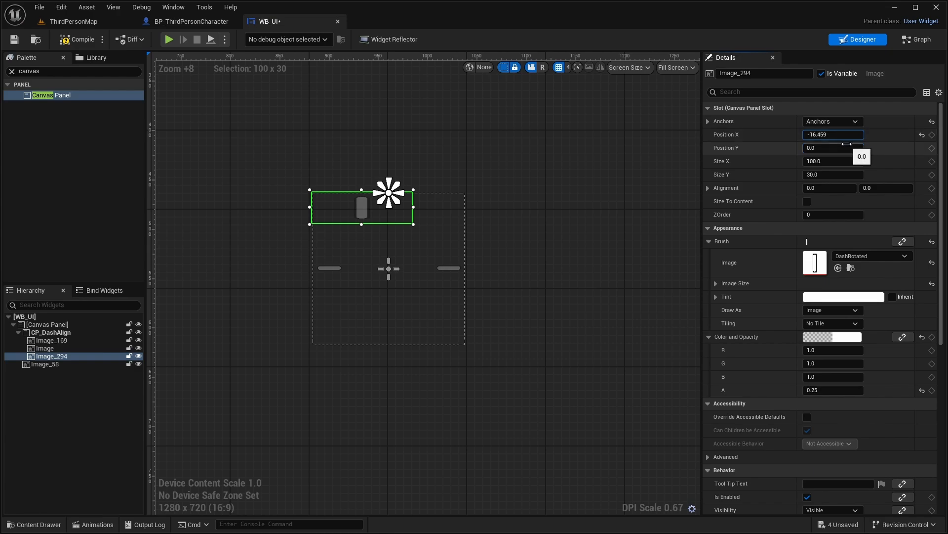
pyautogui.click(832, 147)
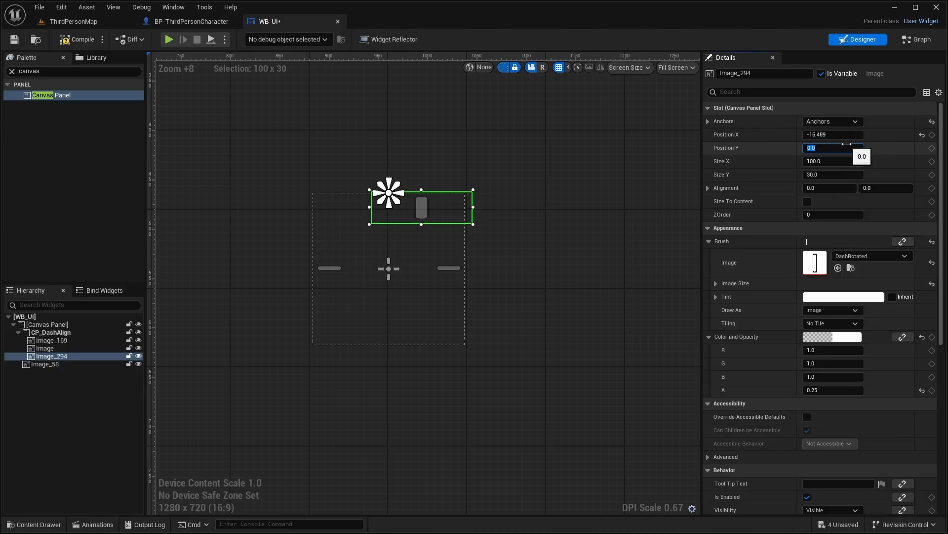
pyautogui.write('6')
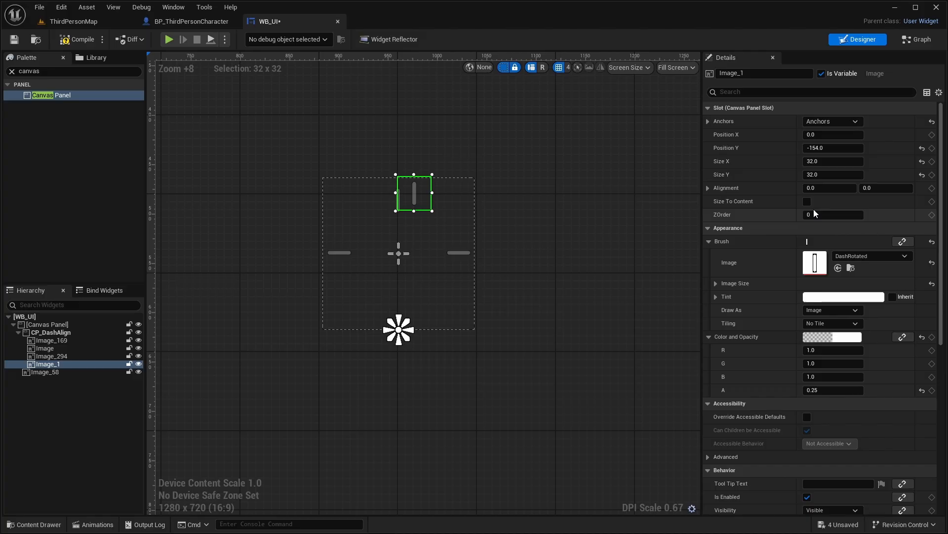
# - Position the second vertical dash at X -16.459, Y -38.321 below the centre
pyautogui.click(833, 134)
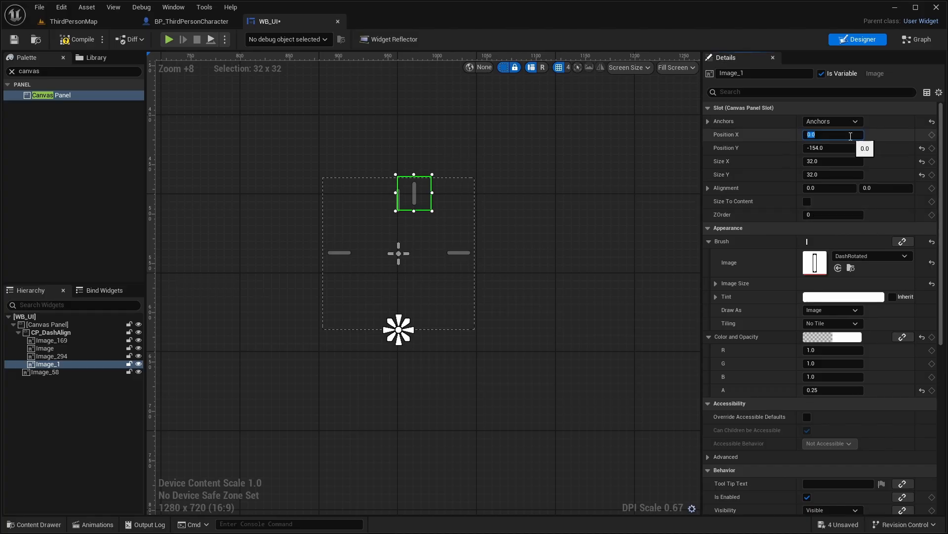
pyautogui.write('-16')
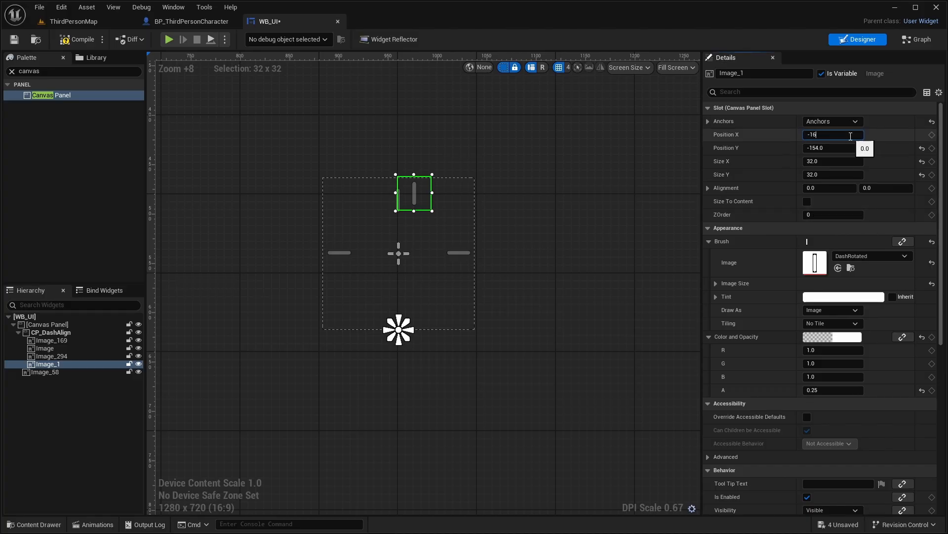
pyautogui.write('-16.459')
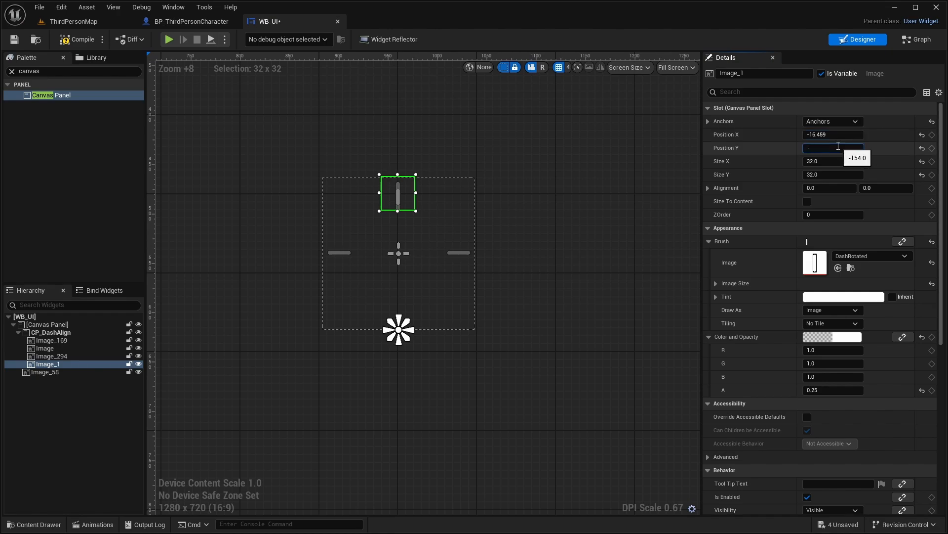
pyautogui.write('-38')
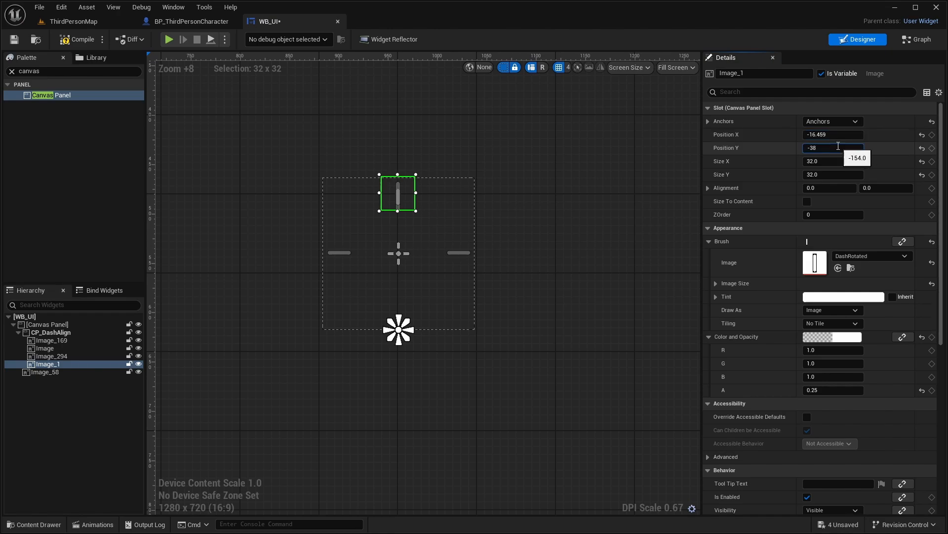
pyautogui.write('-38.321')
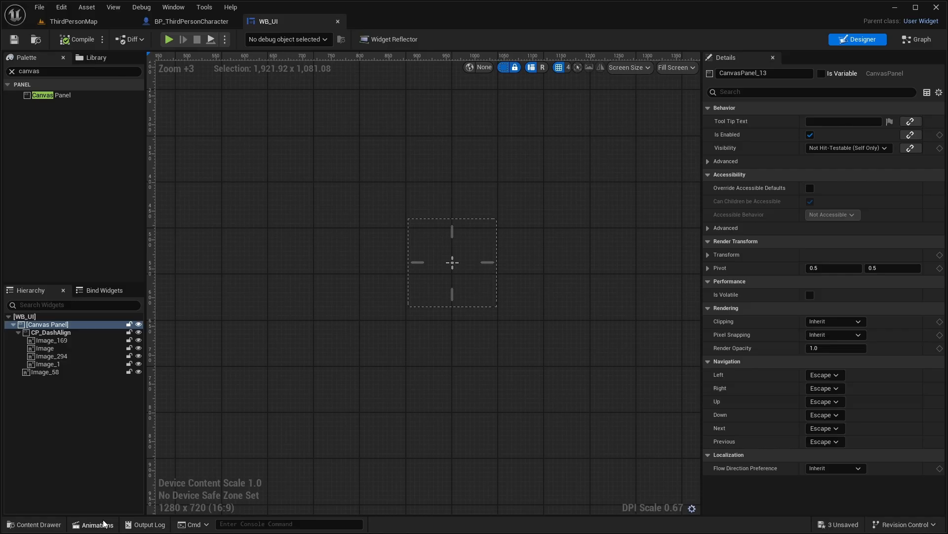
# - Create the CrosshairShrink animation with a CP_DashAlign transform track keyed to scale 0.2 at 0.10 s
pyautogui.click(96, 523)
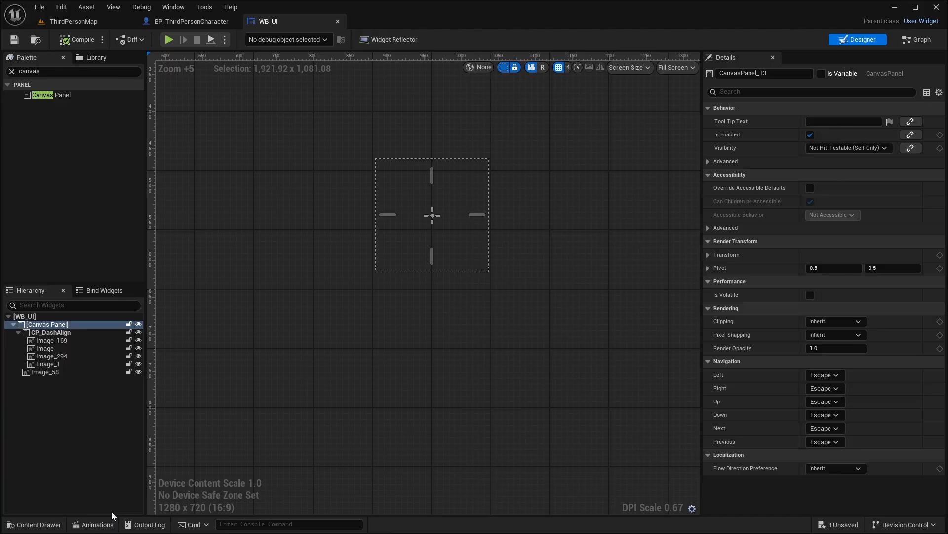
pyautogui.click(97, 523)
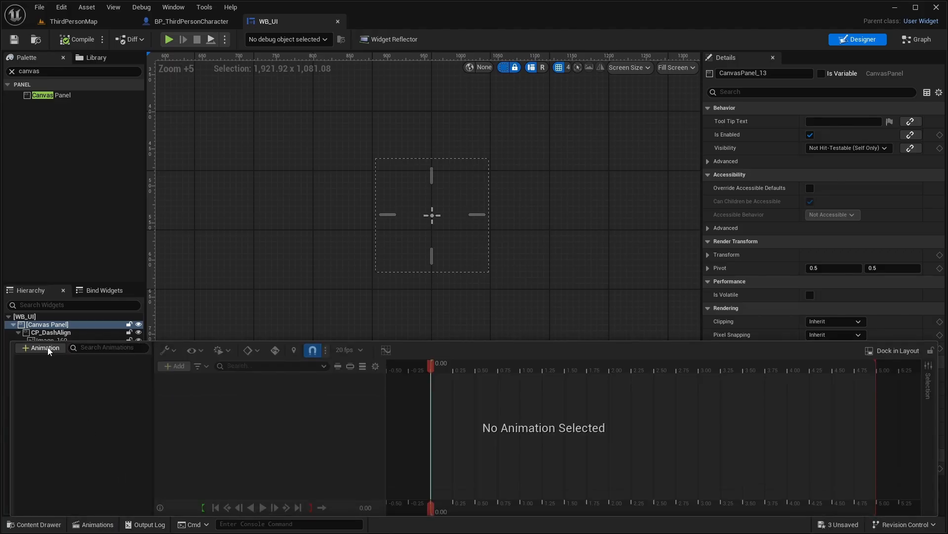
pyautogui.click(40, 347)
pyautogui.write('CrosshairShrink')
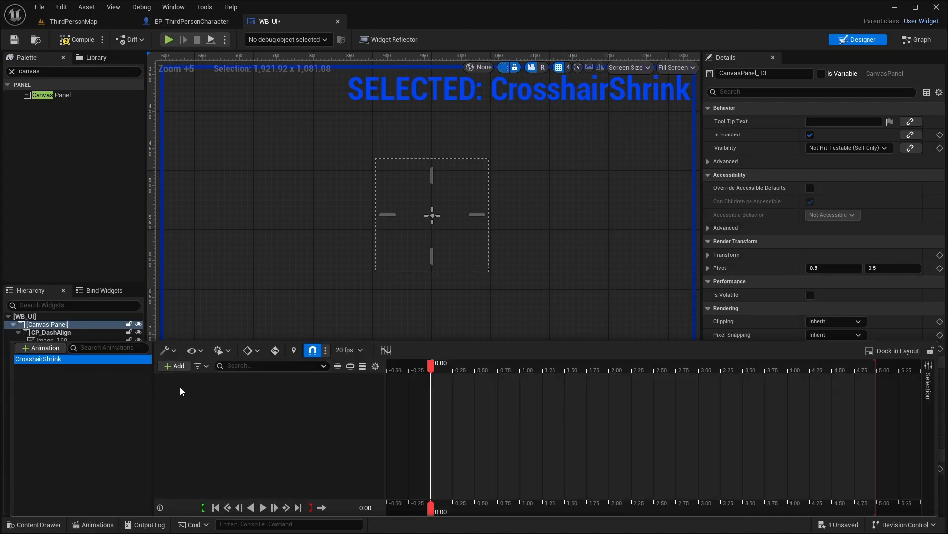
pyautogui.click(175, 365)
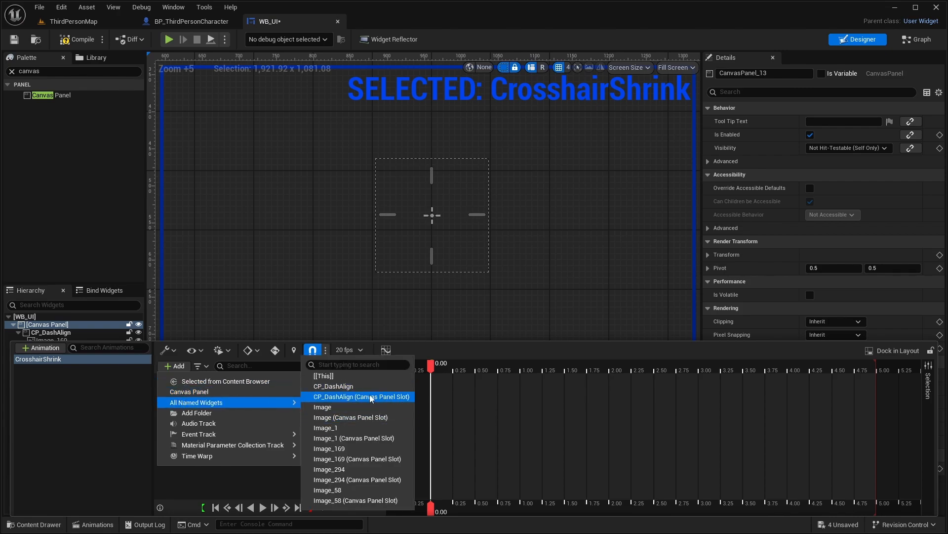
pyautogui.click(360, 396)
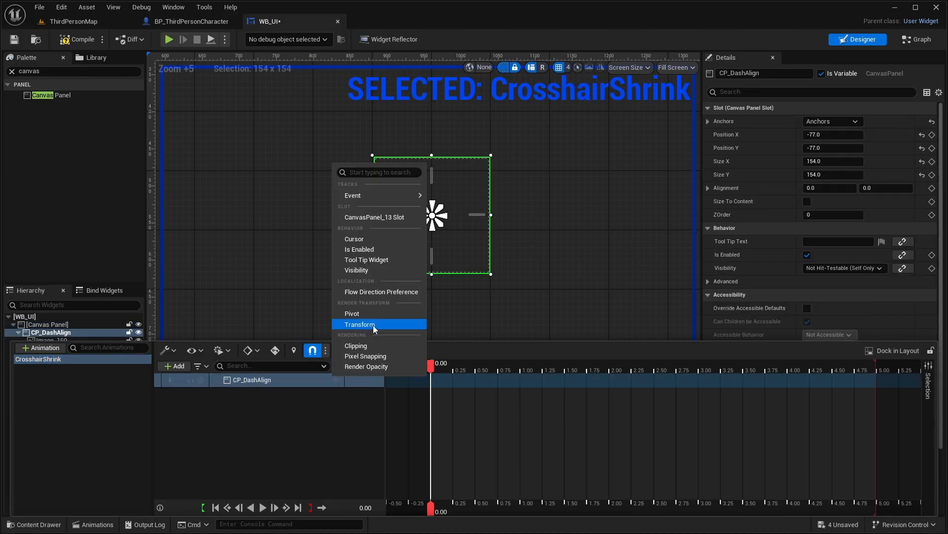
pyautogui.click(360, 324)
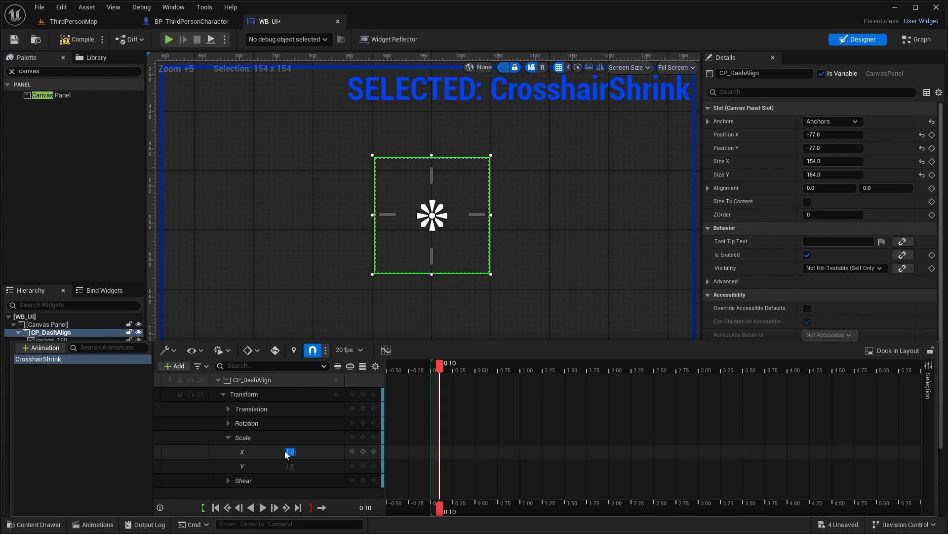
pyautogui.write('0.2')
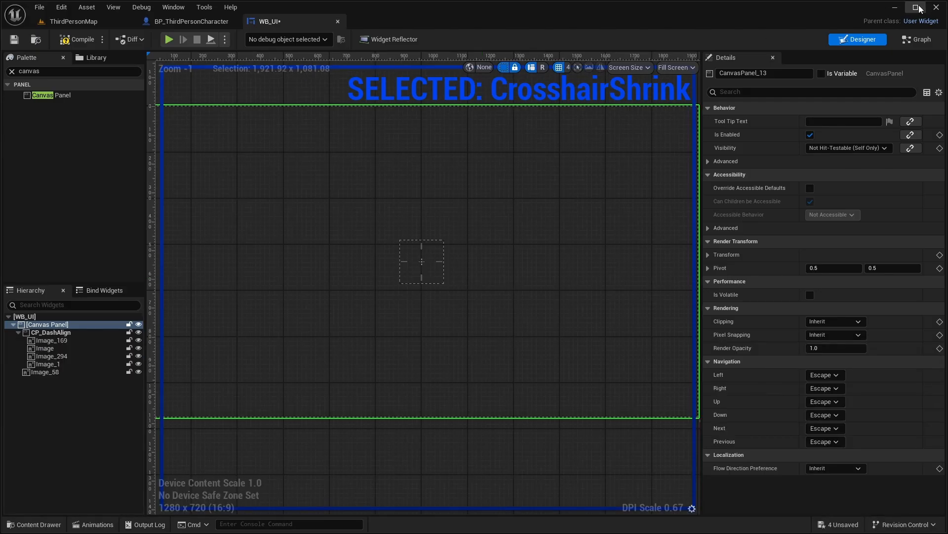
# - Add a Set Timer by Event node to WB_UI's Event Construct
pyautogui.click(915, 38)
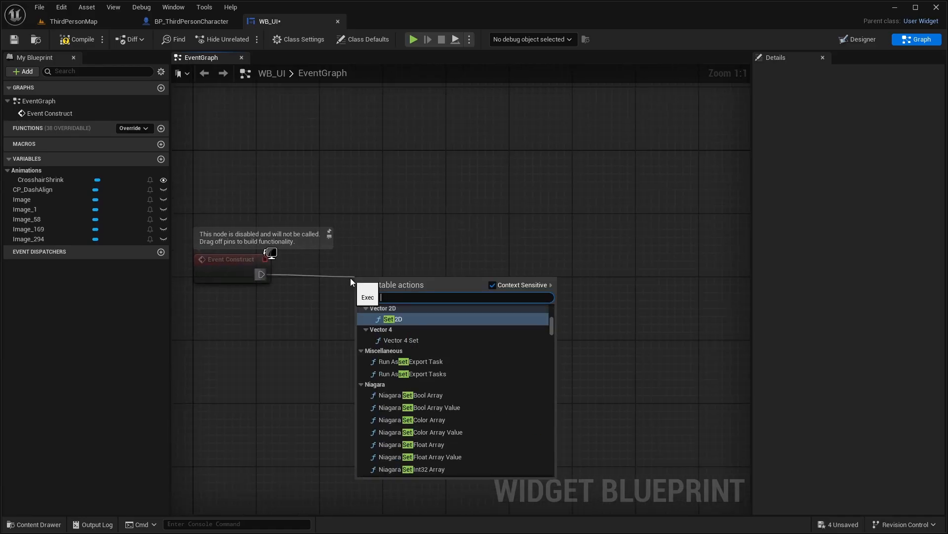
pyautogui.write('timer by even')
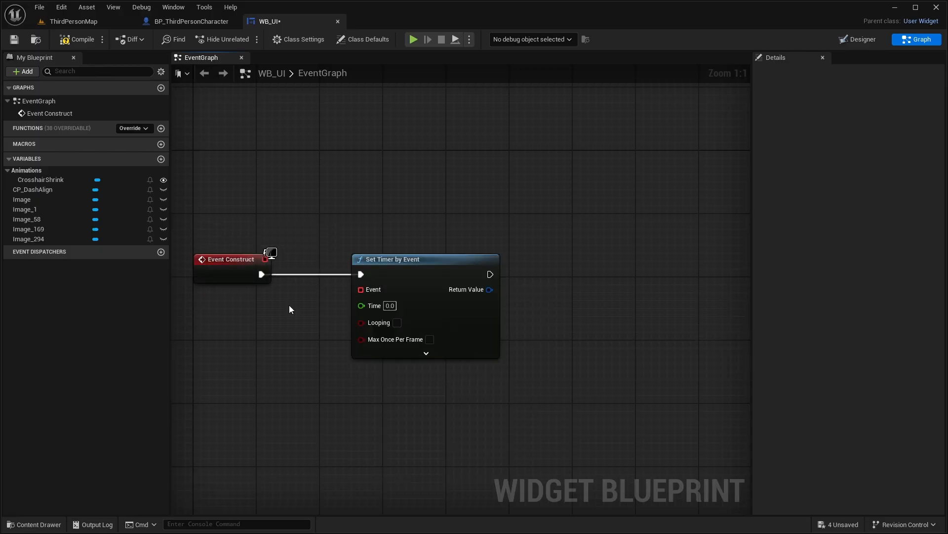
# - Add a BP_ThirdPersonCharacter reference variable named Character, exposed on spawn
pyautogui.click(160, 159)
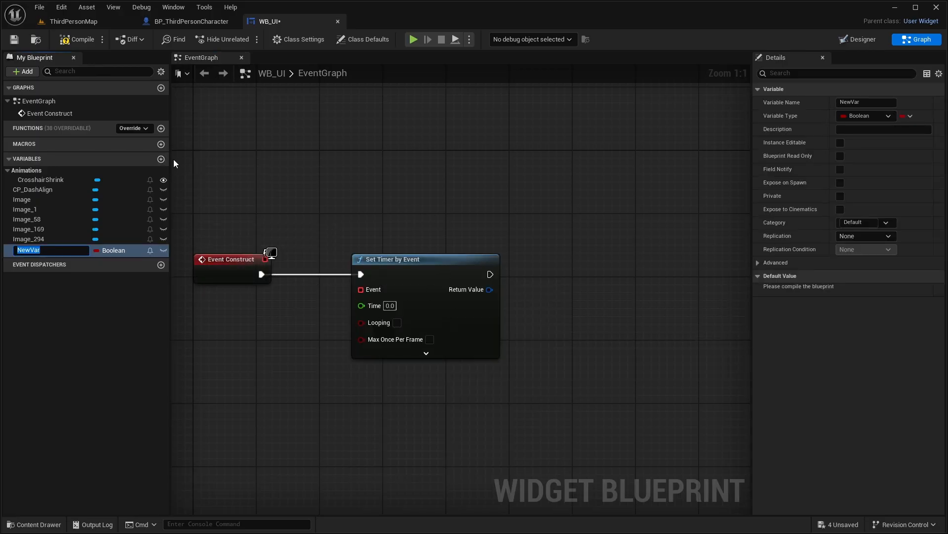
pyautogui.write('Character')
pyautogui.write('third')
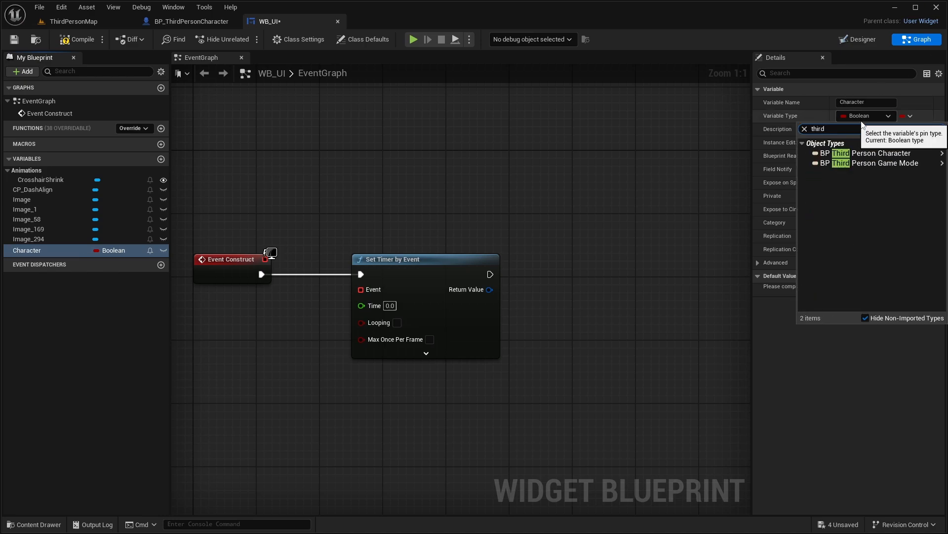
pyautogui.click(881, 154)
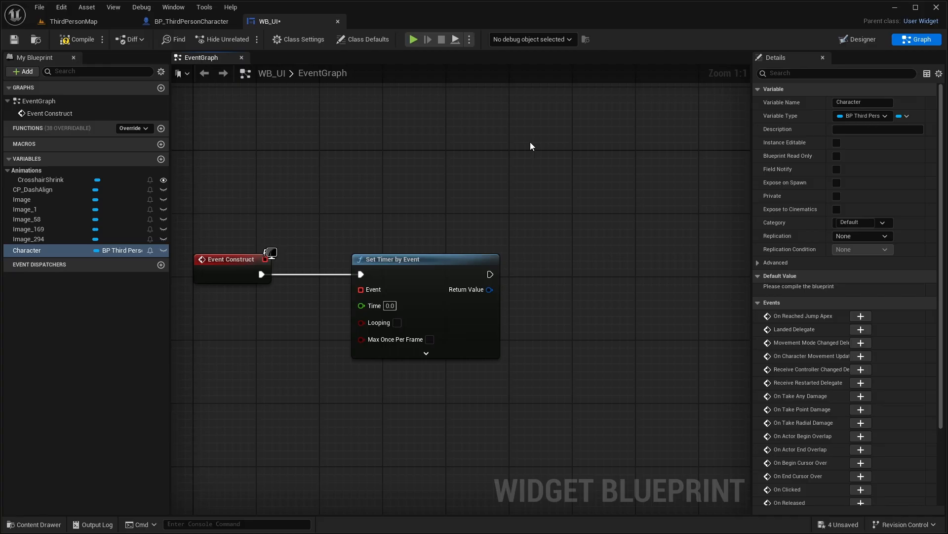
pyautogui.moveTo(539, 142)
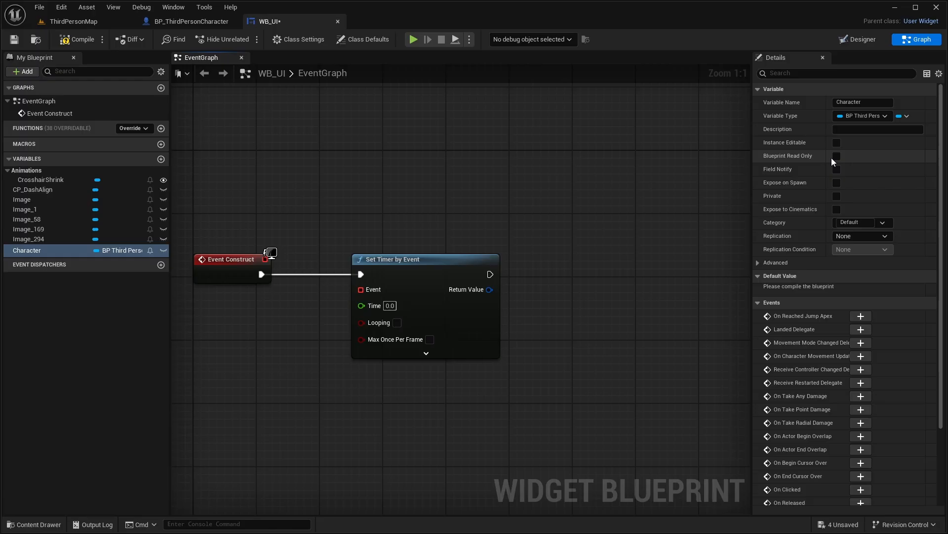
pyautogui.click(837, 143)
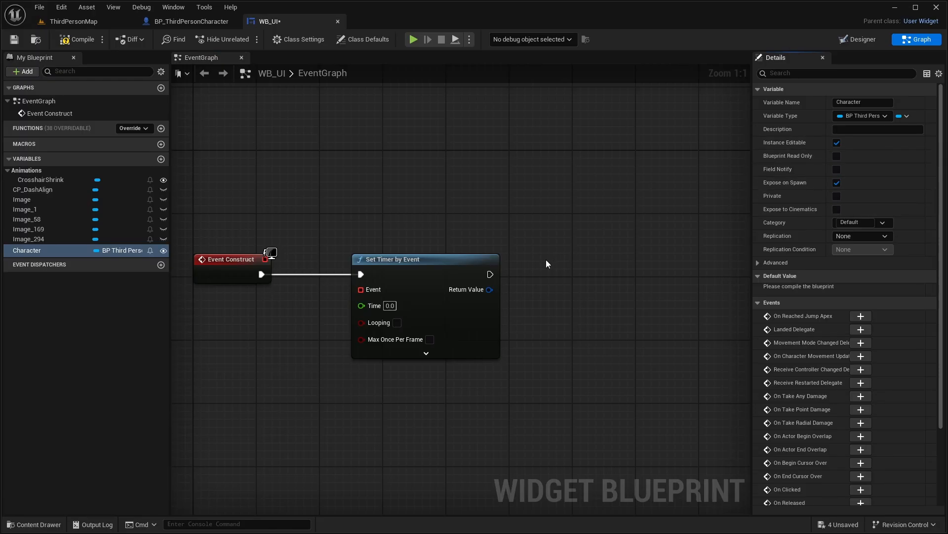
pyautogui.click(189, 21)
pyautogui.write('C')
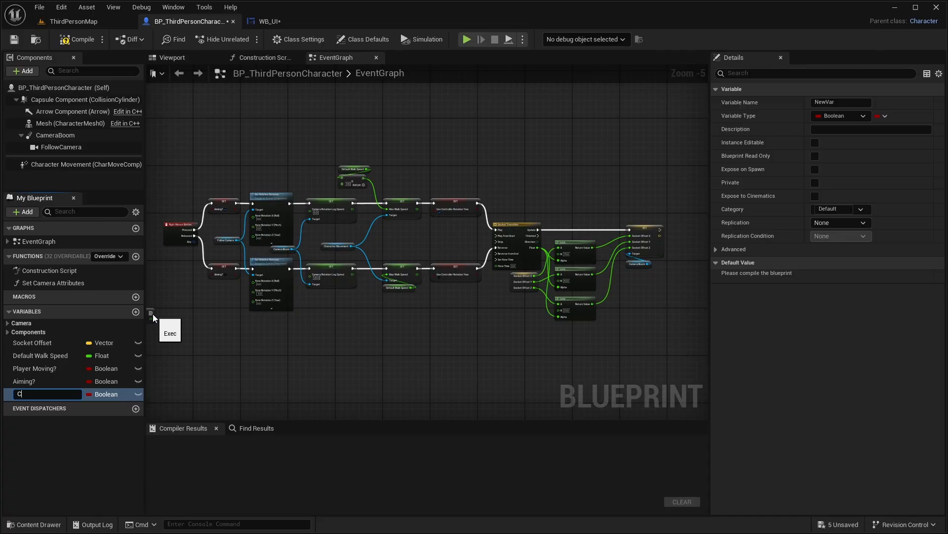
# - Create a compiled float variable Crosshair Latency defaulting to 0.2 in BP_ThirdPersonCharacter
pyautogui.write('rosshair Latency')
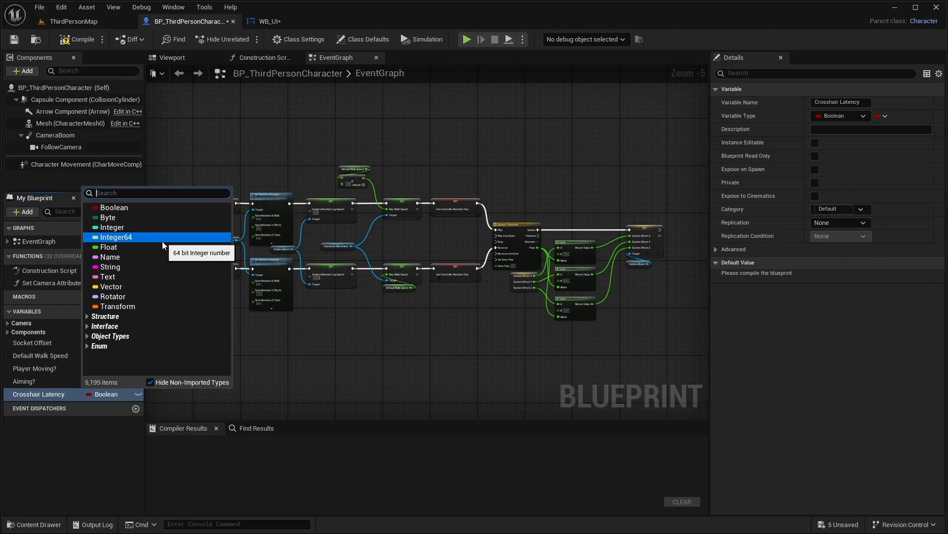
pyautogui.click(109, 247)
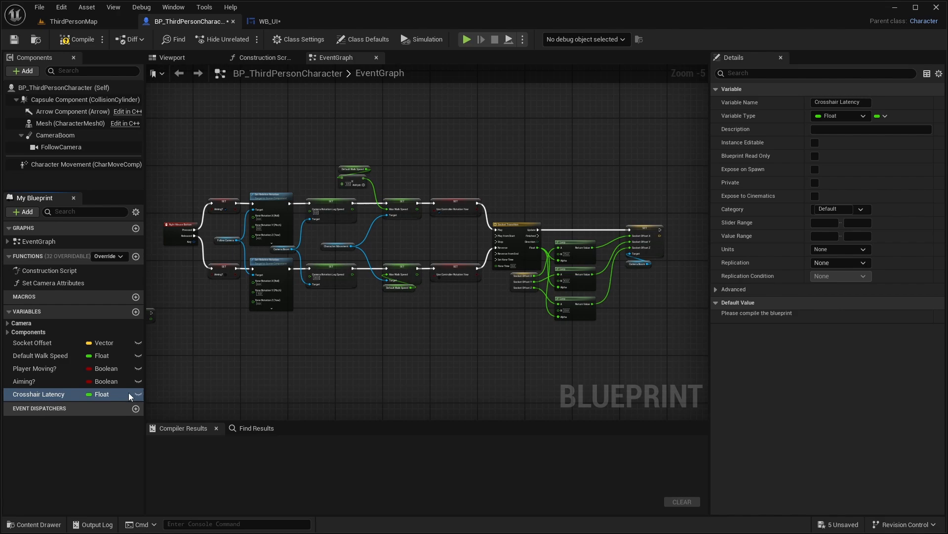
pyautogui.click(76, 39)
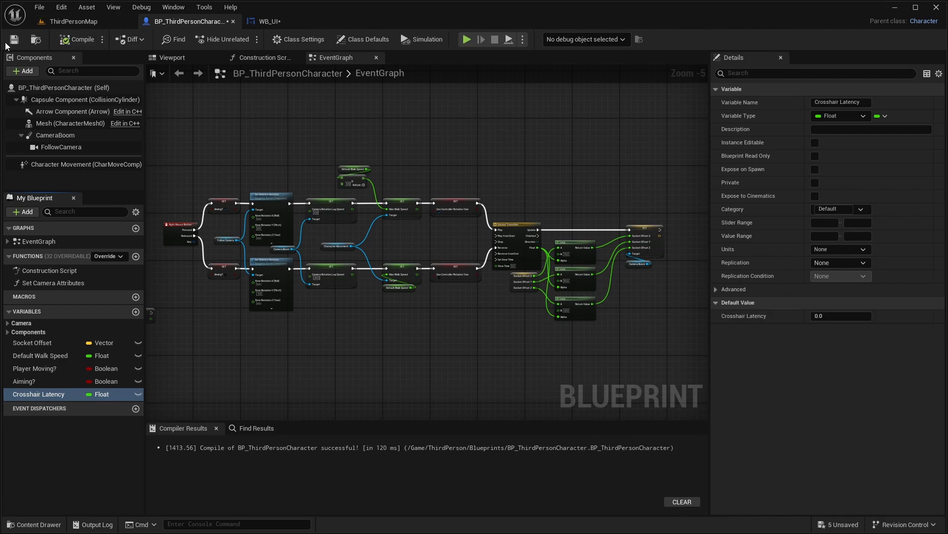
pyautogui.click(840, 315)
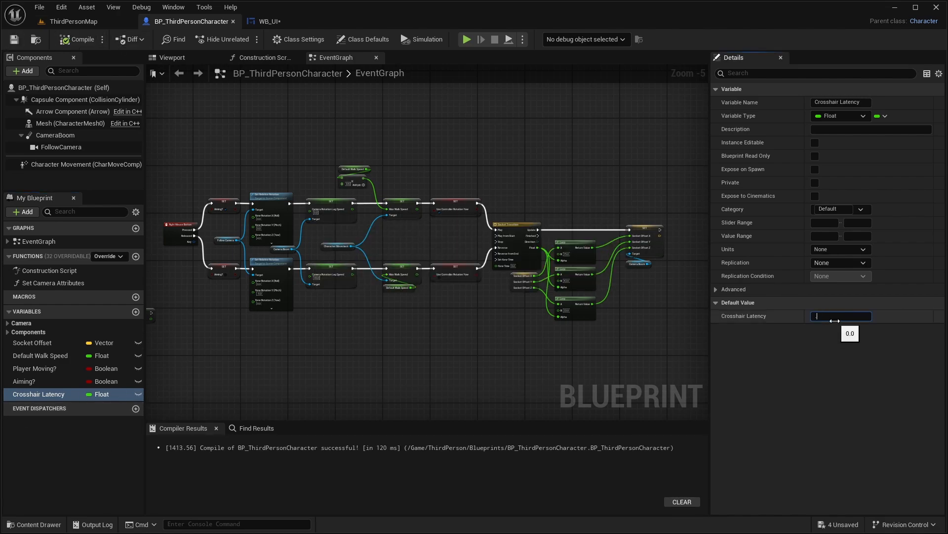
pyautogui.write('0.2')
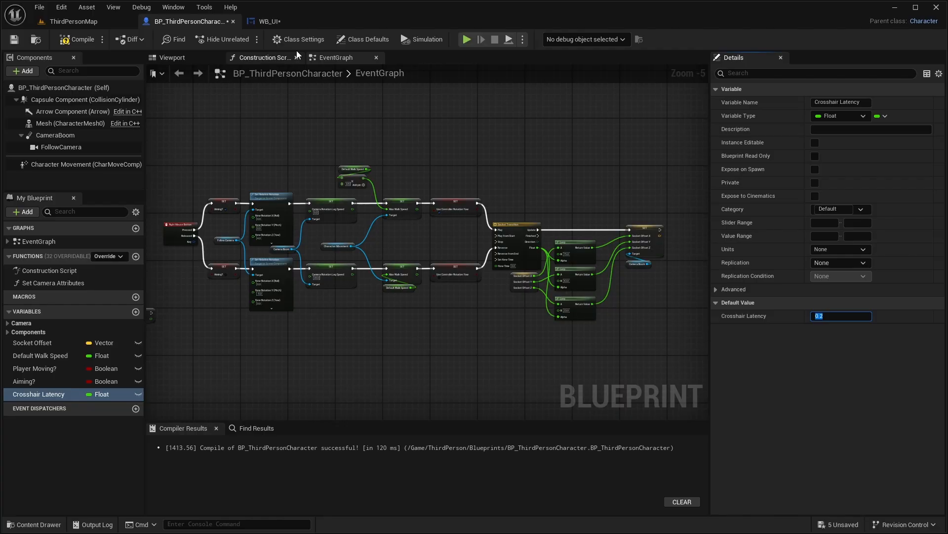
pyautogui.click(267, 21)
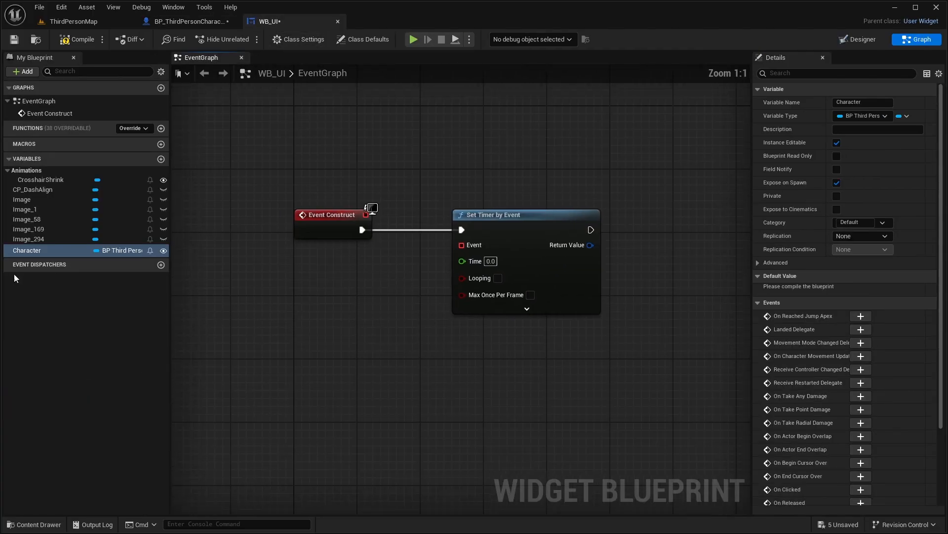
# - Feed the Character's Crosshair Latency into the timer's Time pin
pyautogui.moveTo(27, 250); pyautogui.dragTo(247, 391)
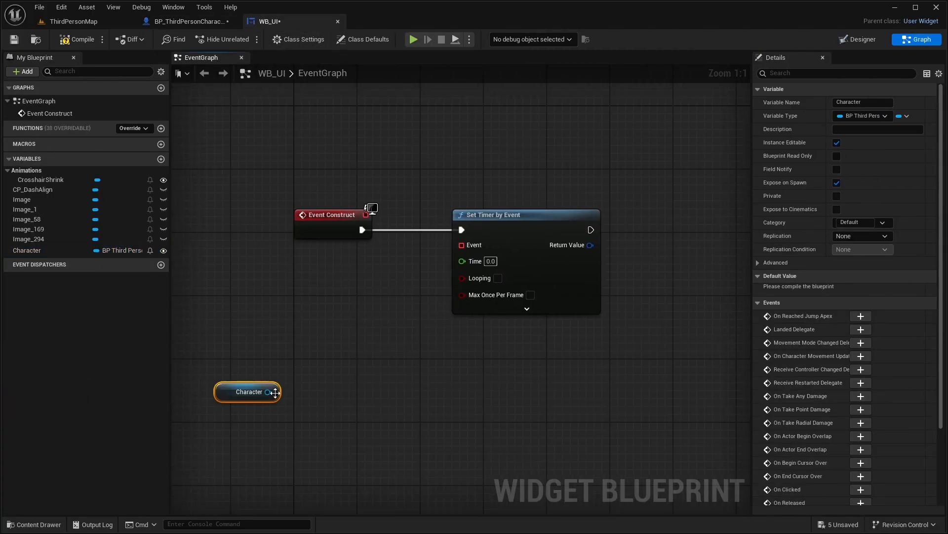
pyautogui.click(304, 325)
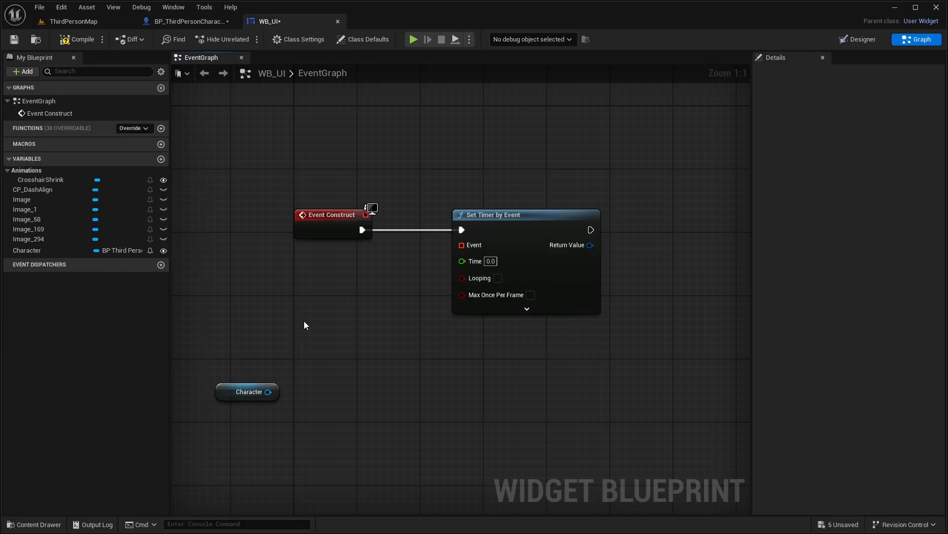
pyautogui.moveTo(275, 357)
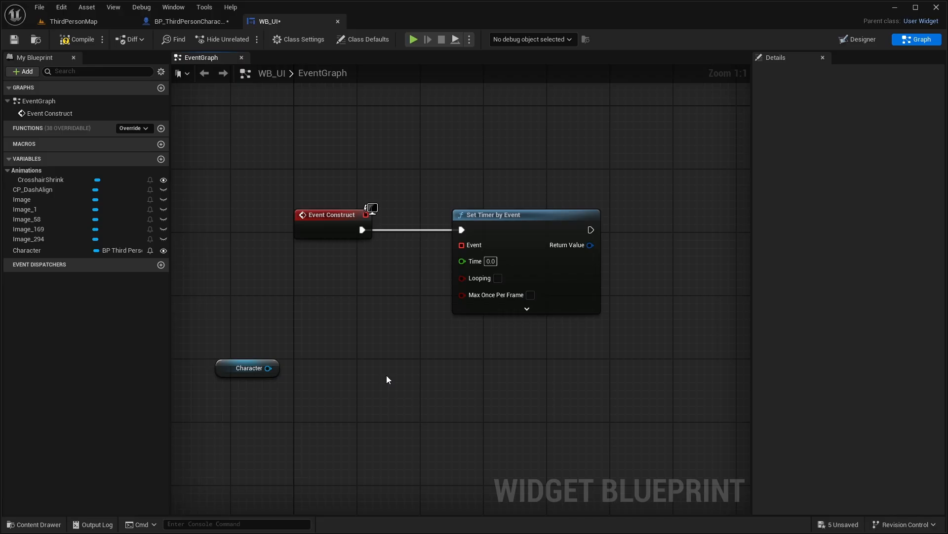
pyautogui.moveTo(273, 367); pyautogui.dragTo(319, 344)
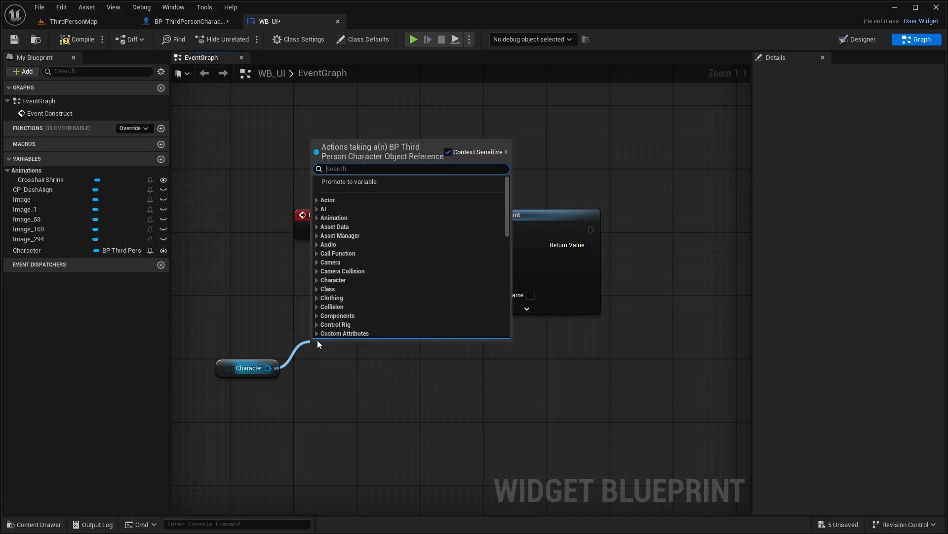
pyautogui.write('get cros')
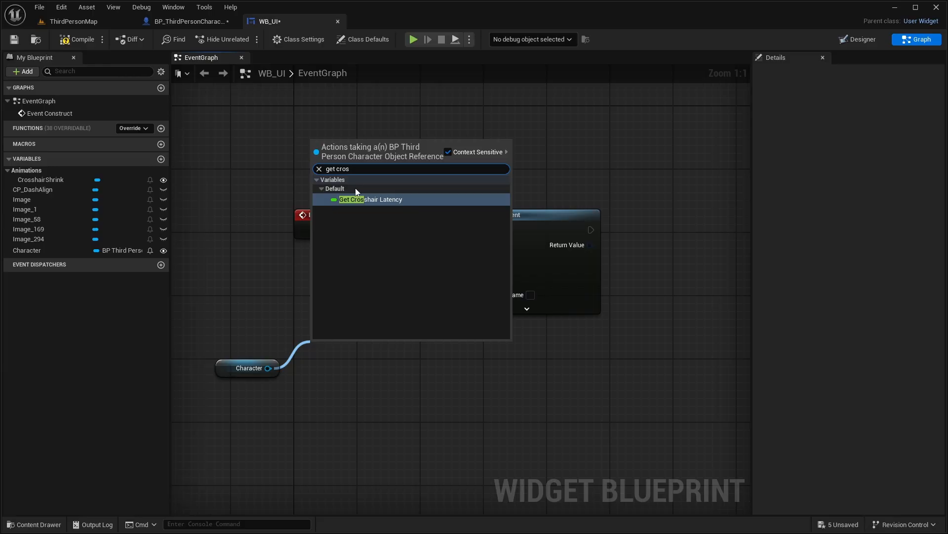
pyautogui.click(372, 200)
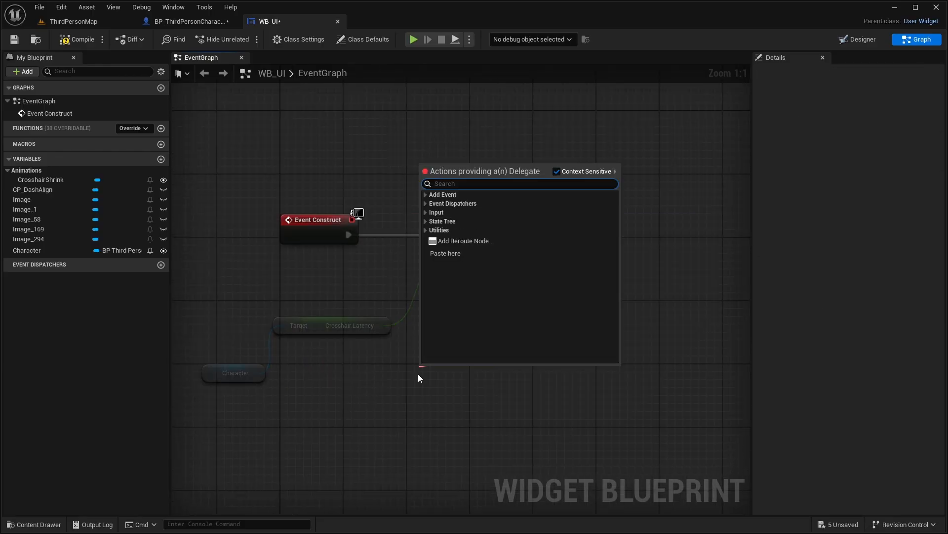
# - Add a Toggle Crosshair custom event on the timer's Event pin leading toward a Branch
pyautogui.write('custo')
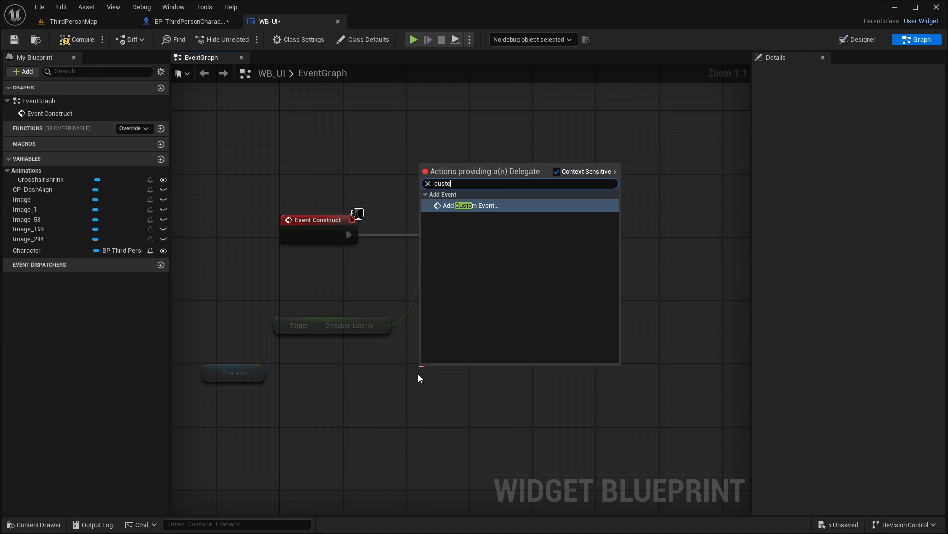
pyautogui.click(471, 205)
pyautogui.write('Toggle Crosshair')
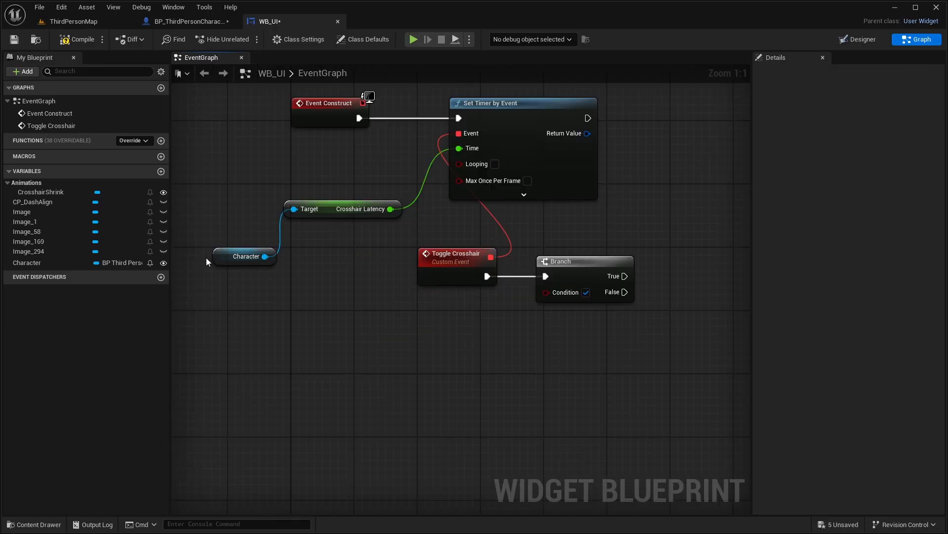
pyautogui.moveTo(264, 256); pyautogui.dragTo(325, 310)
pyautogui.write('aiming')
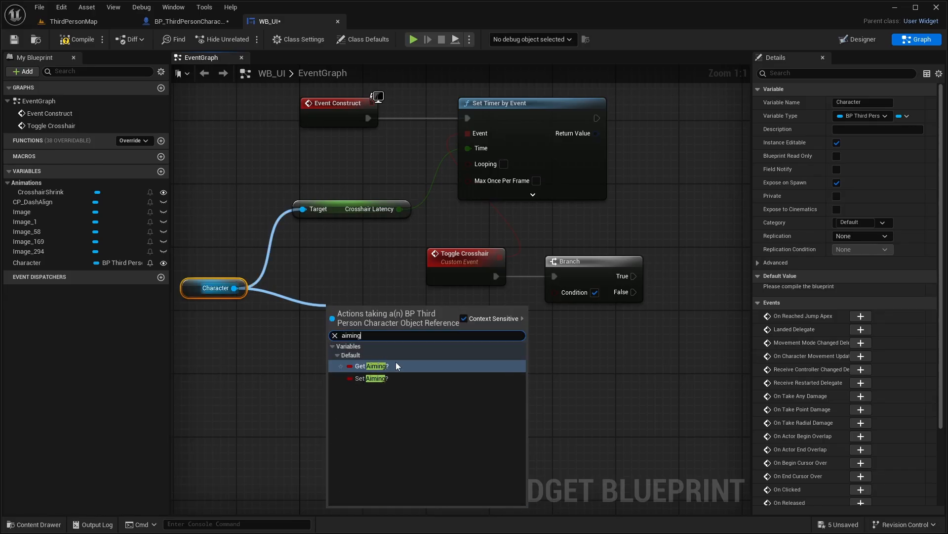
# - Branch on Aiming?, then on velocity Vector Length > 0 feeding a second Branch
pyautogui.click(374, 366)
pyautogui.write('vetc')
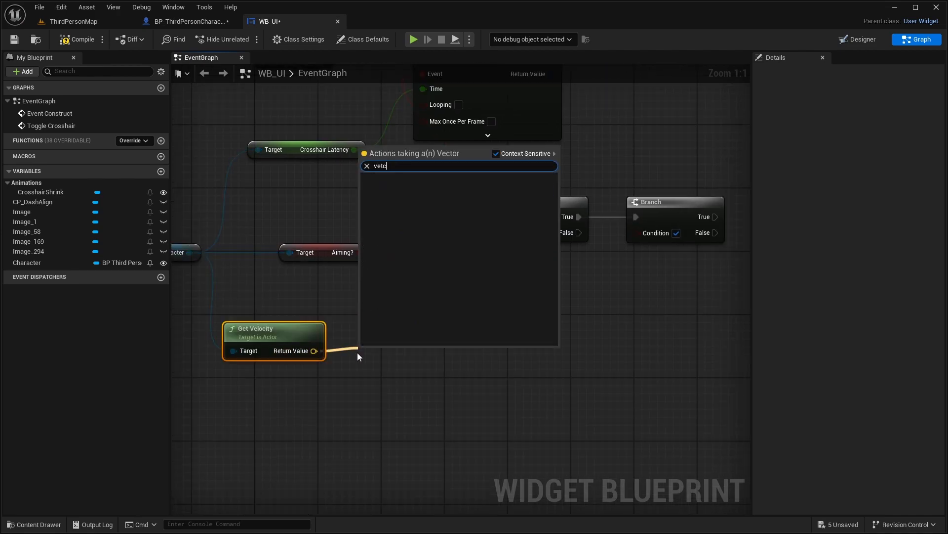
pyautogui.write('vector length')
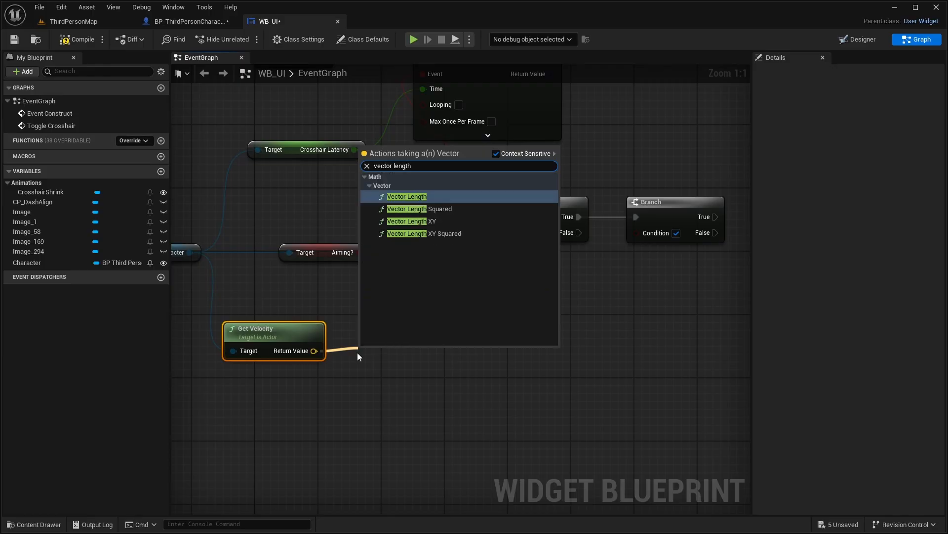
pyautogui.click(407, 196)
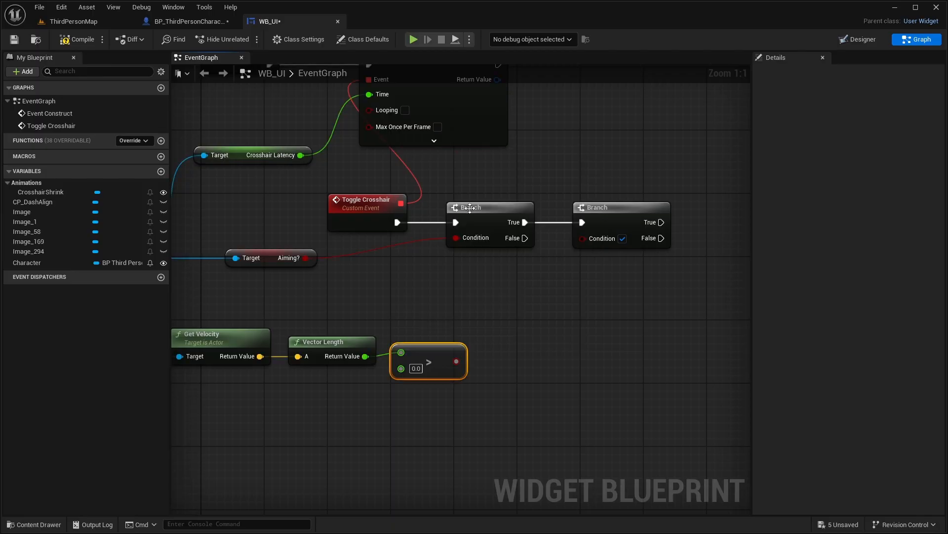
pyautogui.moveTo(456, 364); pyautogui.dragTo(566, 270)
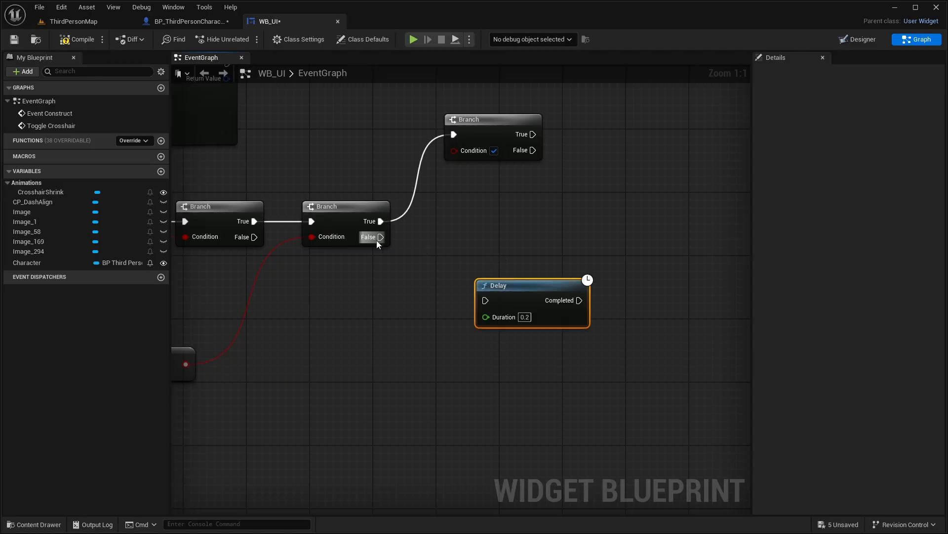
# - Wire the speed Branch's False pin to the 0.2 s Delay, add a CursorEnlarged boolean, compile, and show CrosshairShrink
pyautogui.moveTo(380, 236); pyautogui.dragTo(484, 301)
pyautogui.write('CursorEnlarged')
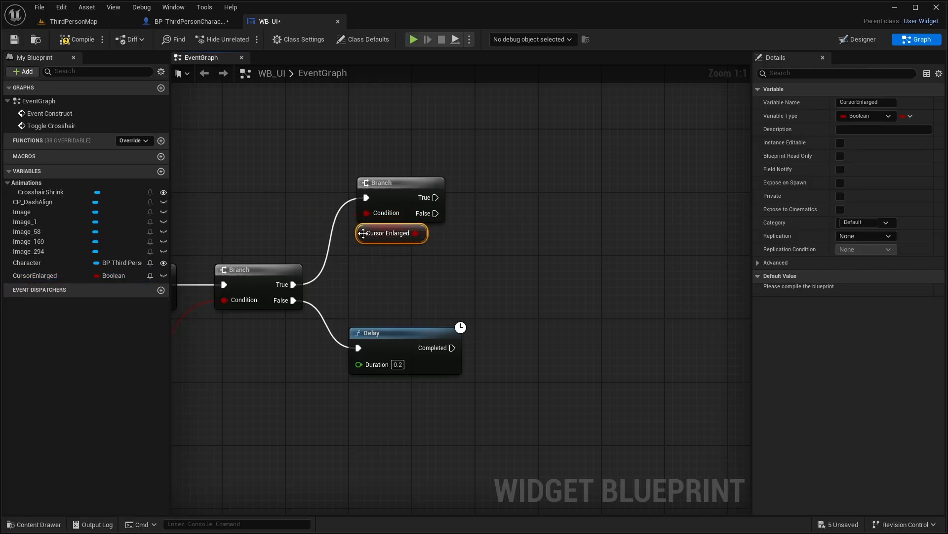
pyautogui.click(81, 39)
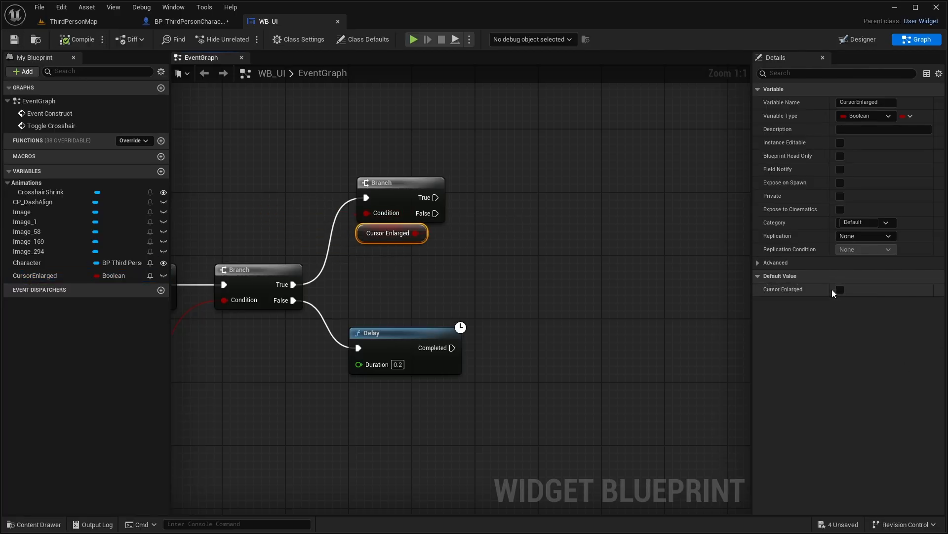
pyautogui.click(840, 289)
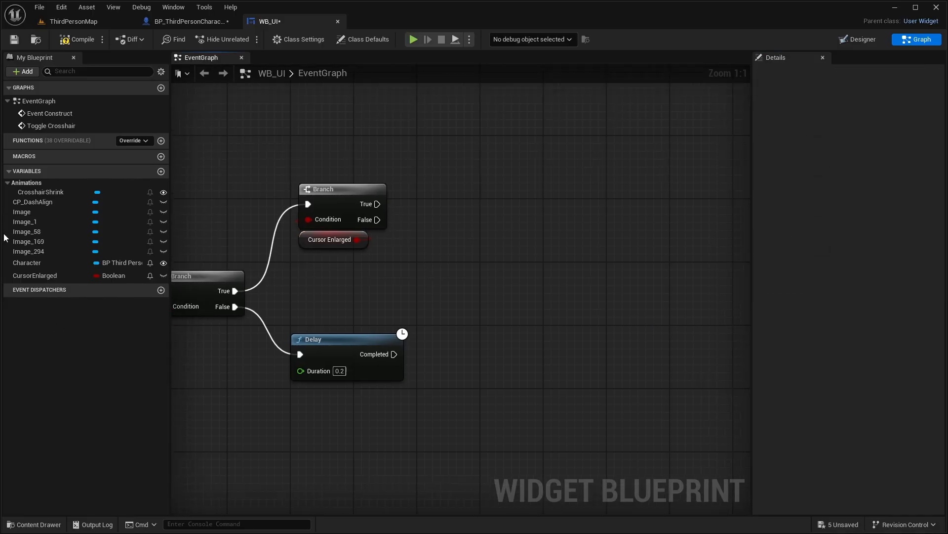
pyautogui.moveTo(42, 221)
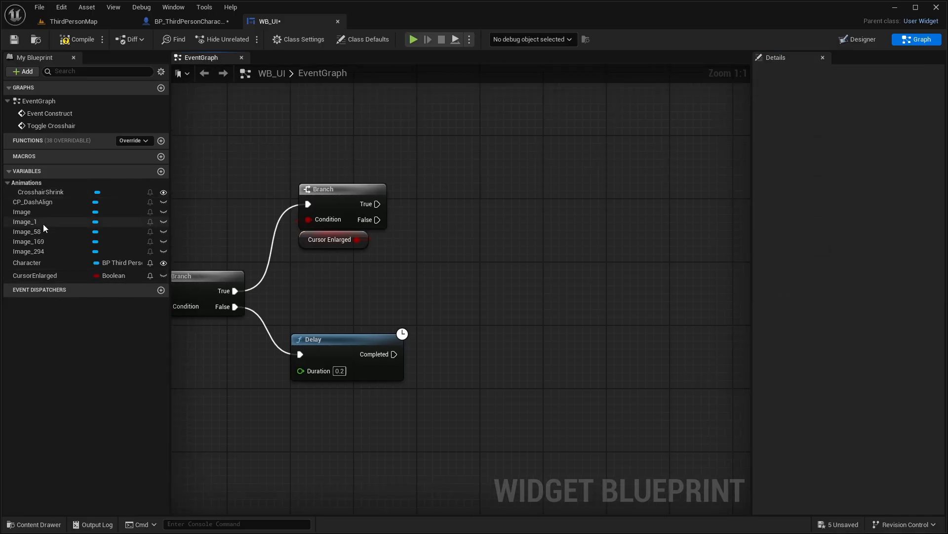
pyautogui.click(857, 39)
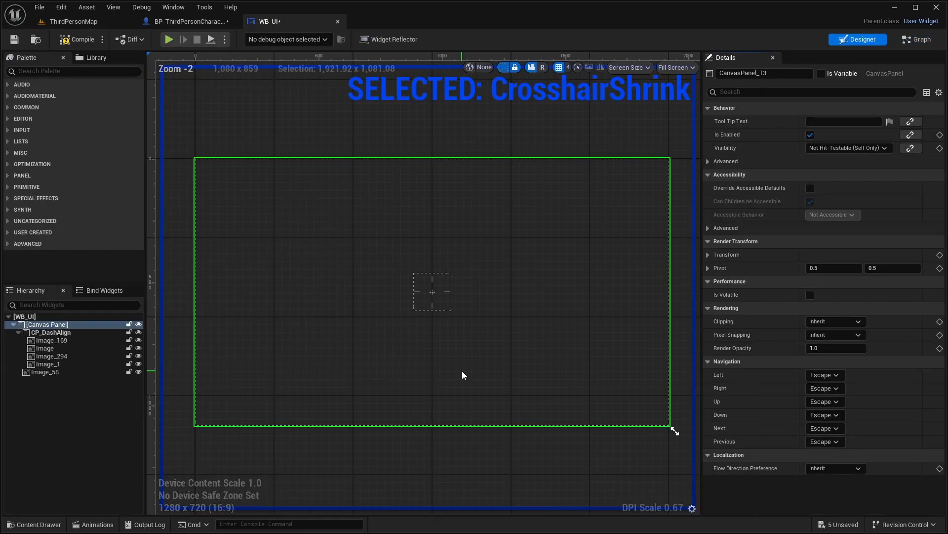
# - Rename the crosshair image to CenterCrosshair and return to the event graph
pyautogui.click(44, 372)
pyautogui.write('CenterCrossh')
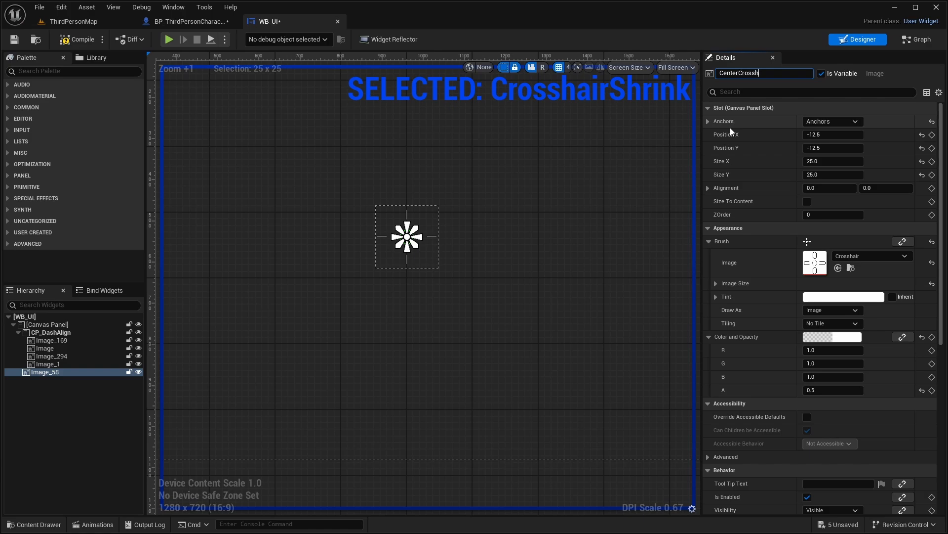
pyautogui.press('enter')
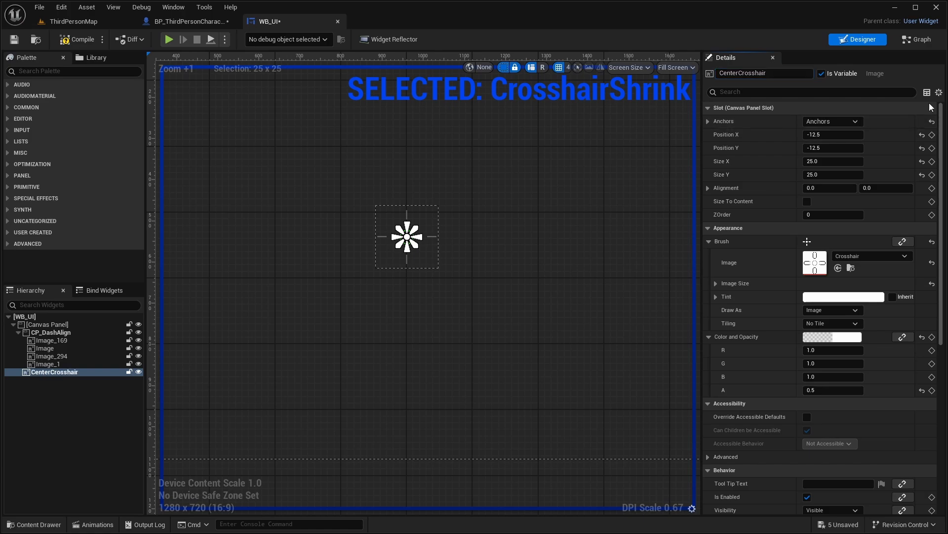
pyautogui.click(916, 38)
pyautogui.write('set visi')
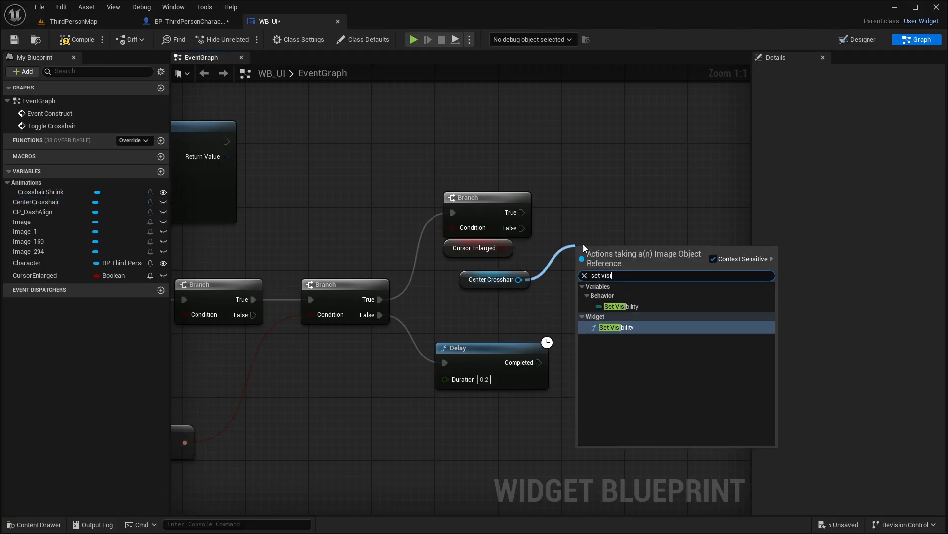
# - Set Center Crosshair Hidden and CP_DashAlign Visible on the False path
pyautogui.click(615, 327)
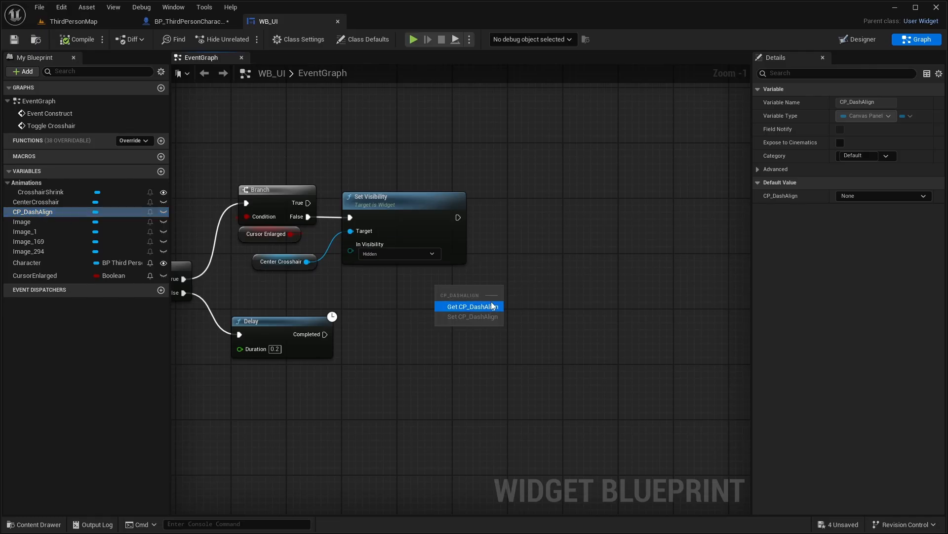
pyautogui.click(470, 306)
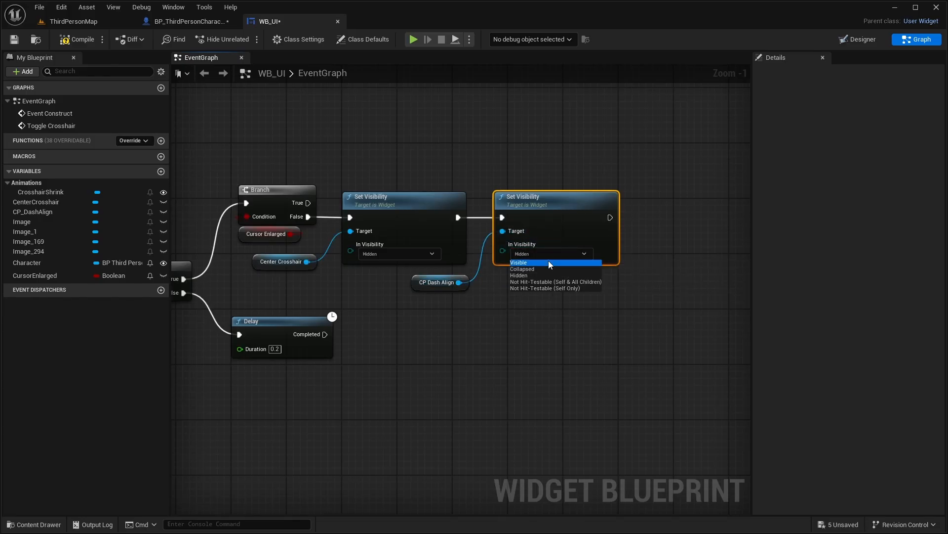
pyautogui.click(519, 262)
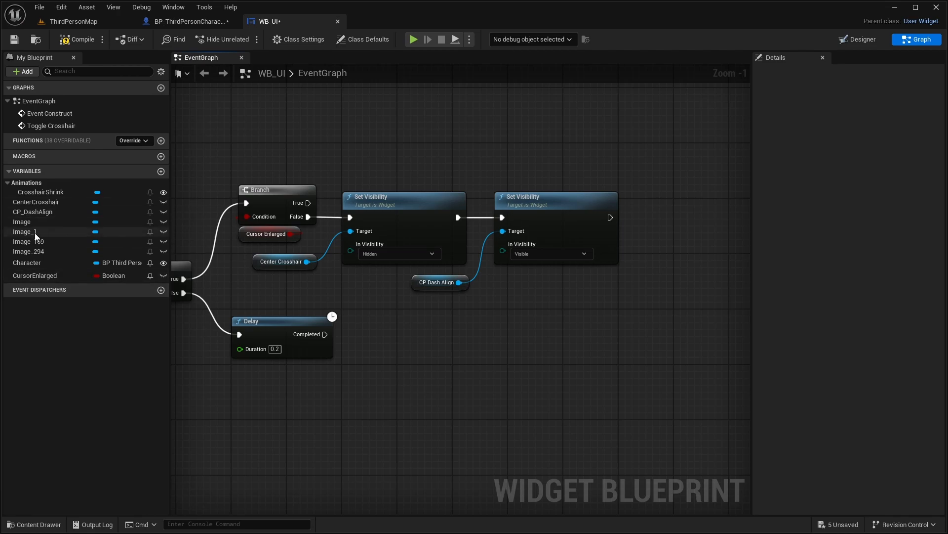
pyautogui.click(41, 191)
pyautogui.write('play anima')
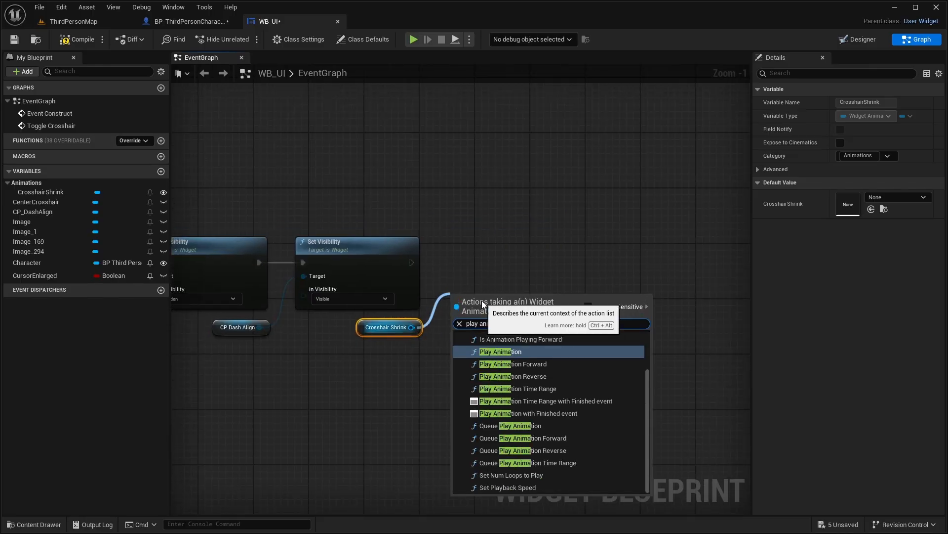
# - Play Crosshair Shrink in Reverse and set Cursor Enlarged true
pyautogui.click(512, 376)
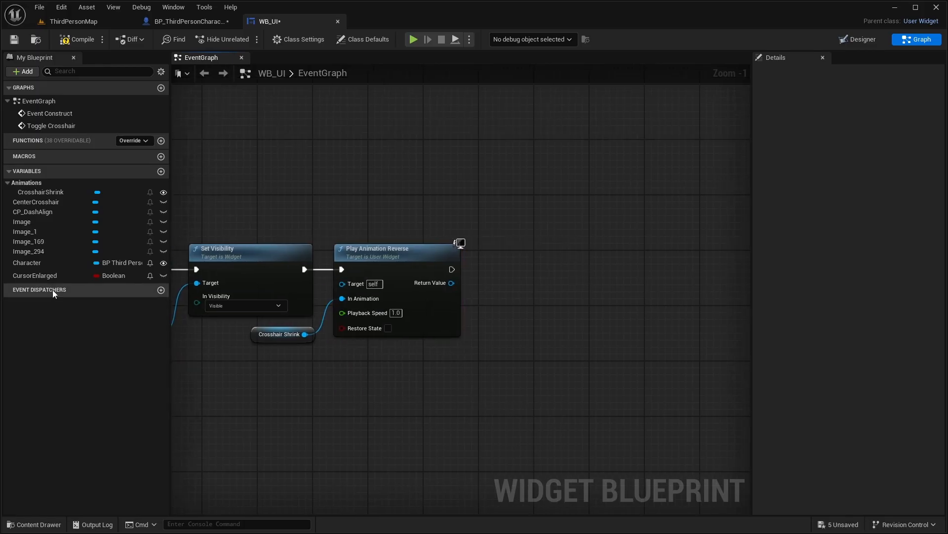
pyautogui.click(35, 275)
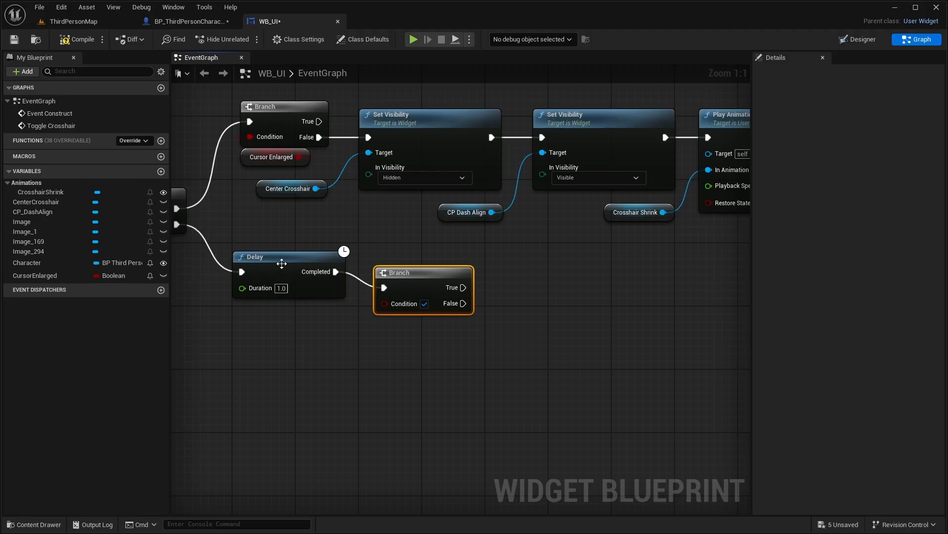
pyautogui.scroll(-3)
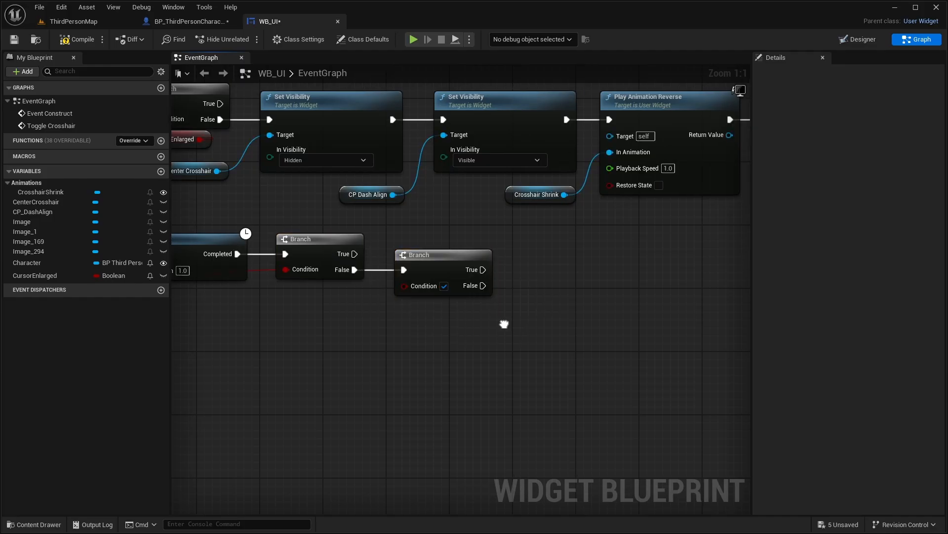
pyautogui.click(34, 275)
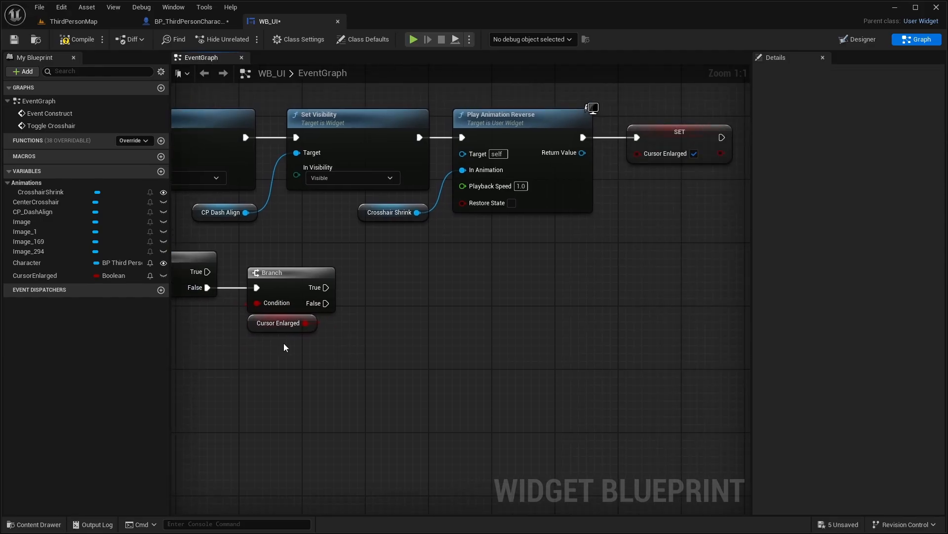
pyautogui.click(40, 192)
pyautogui.write('p')
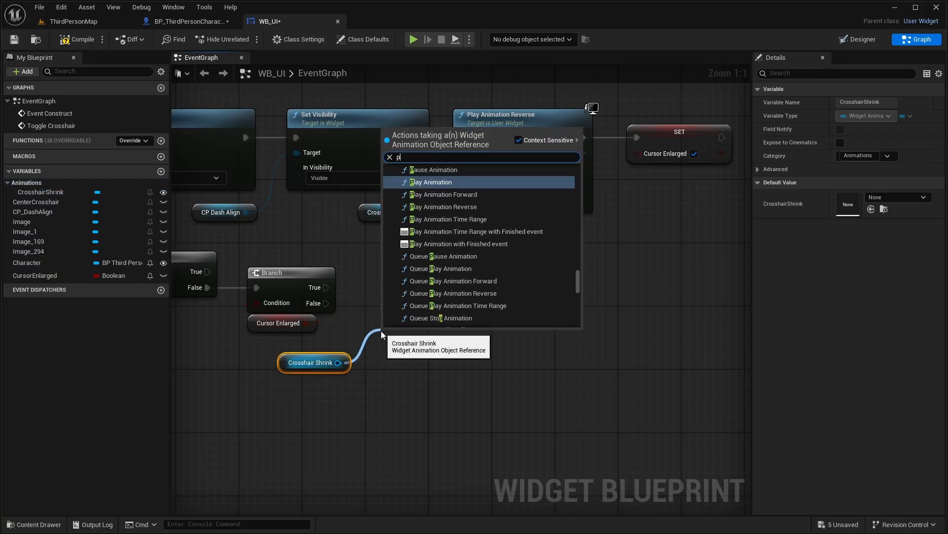
# - Play Crosshair Shrink Forward on the True path, followed by a 0.15 s Delay
pyautogui.write('lay a')
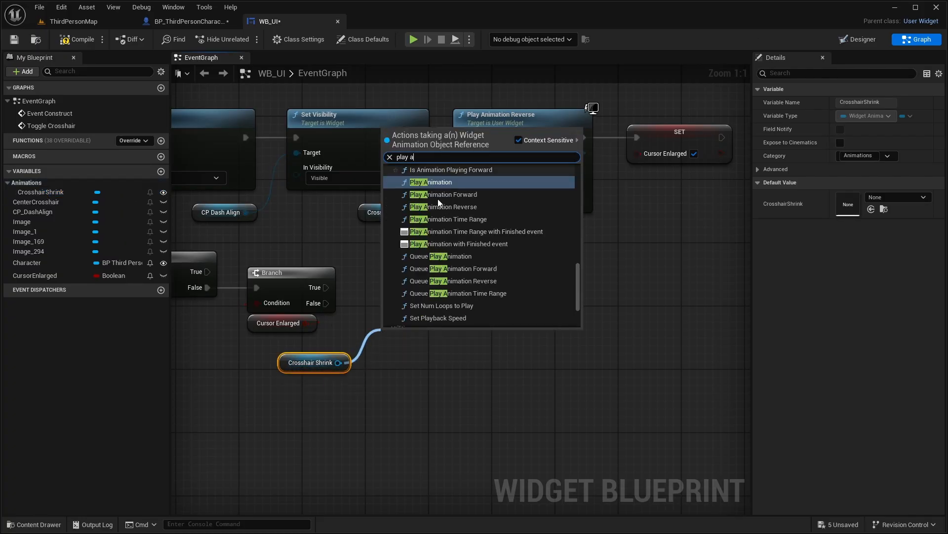
pyautogui.click(444, 194)
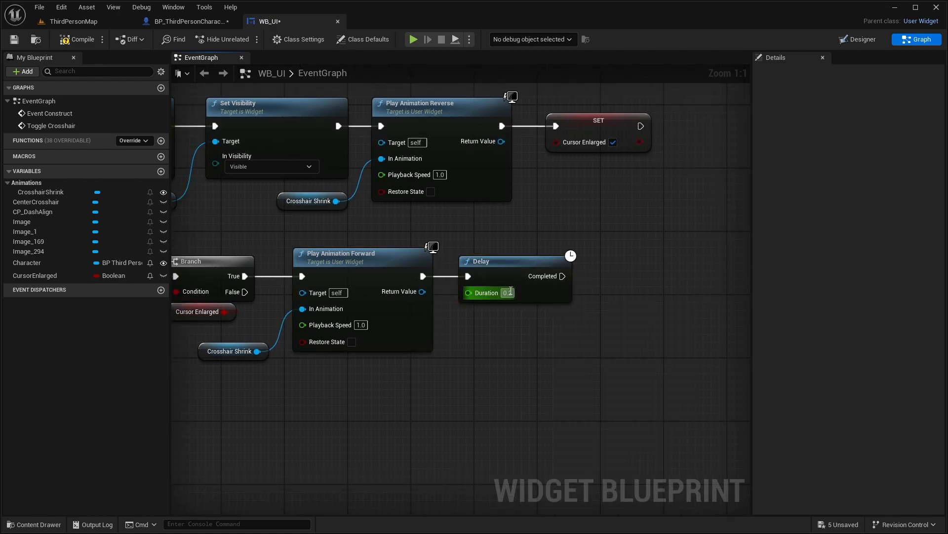
pyautogui.moveTo(506, 292)
pyautogui.write('5')
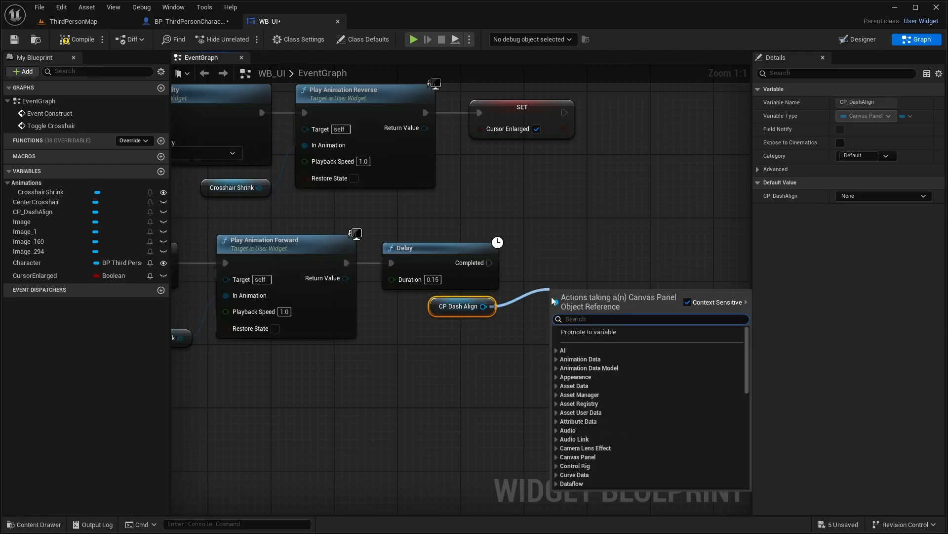
# - After the Delay, hide CP_DashAlign, make CenterCrosshair Visible and set Cursor Enlarged false
pyautogui.write('set visi')
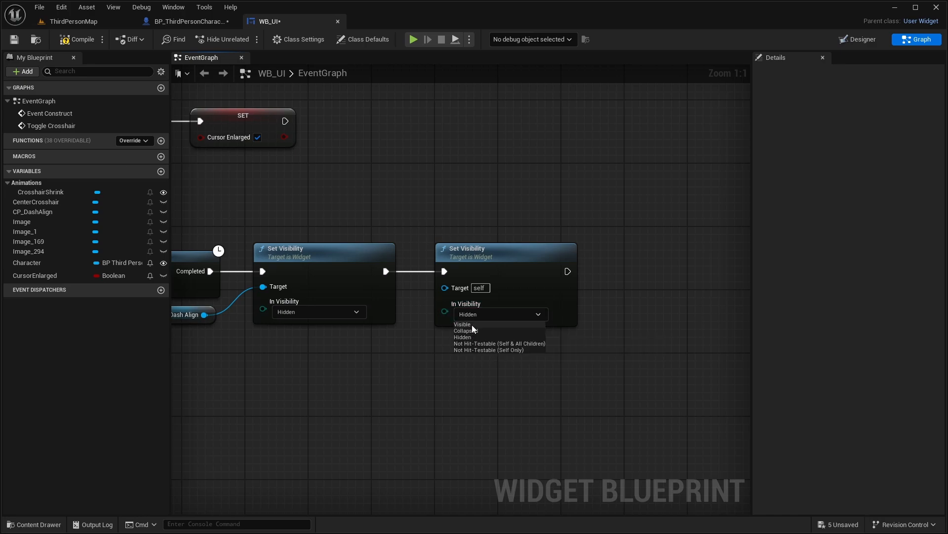
pyautogui.click(462, 323)
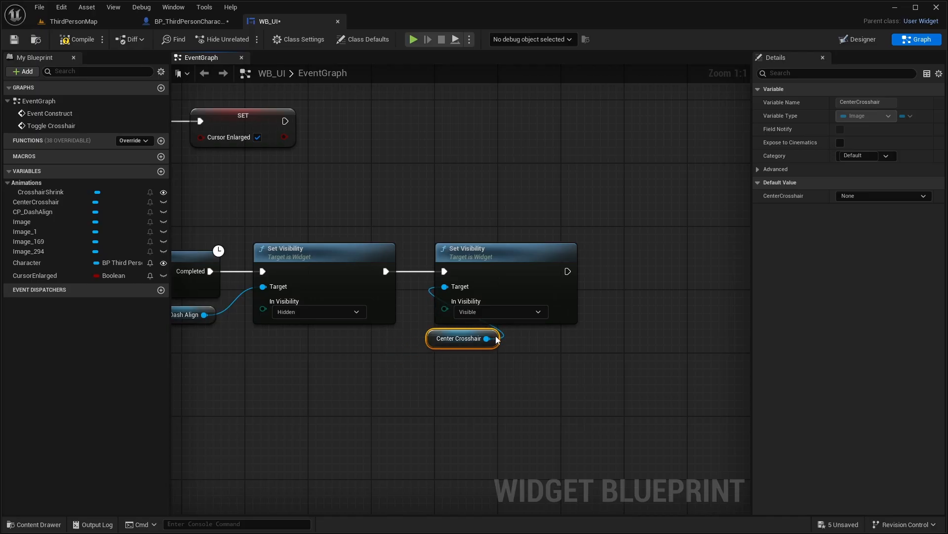
pyautogui.click(35, 275)
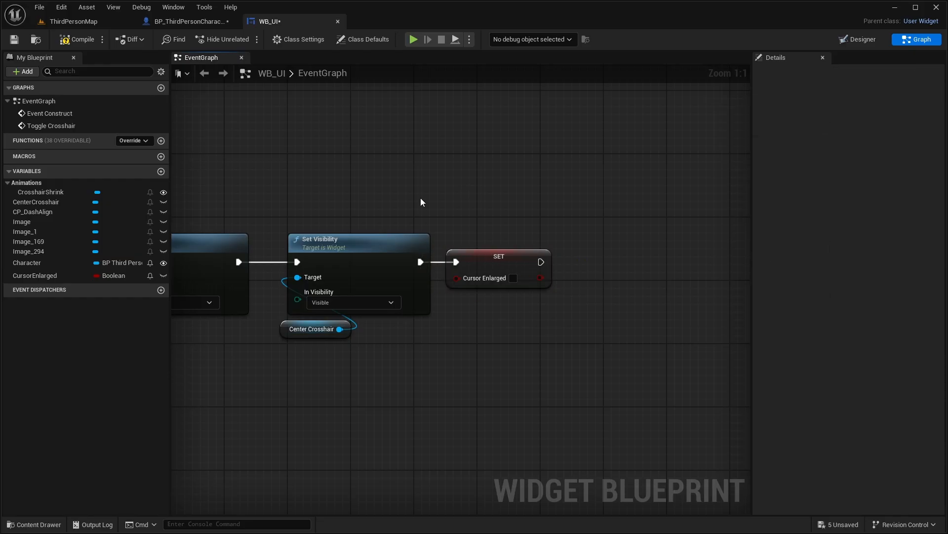
pyautogui.scroll(-3)
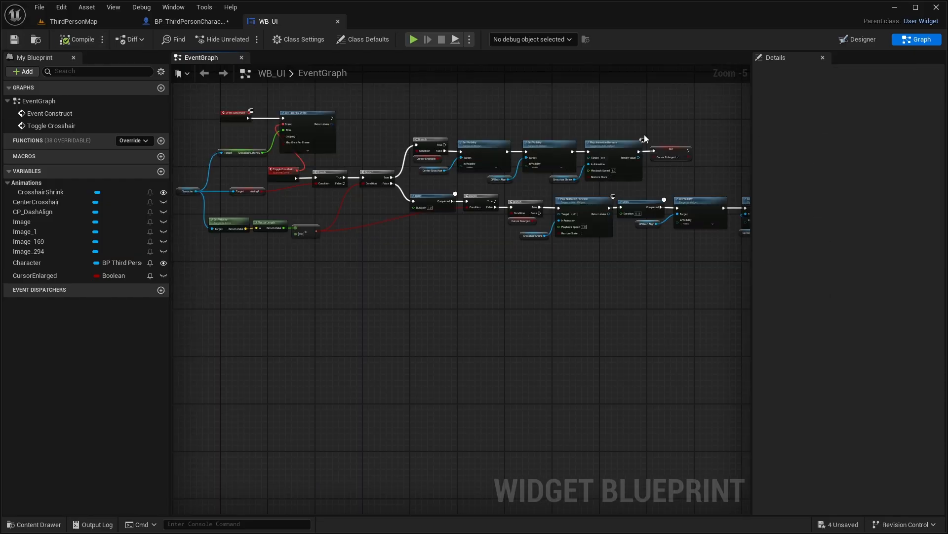
# - In BP_ThirdPersonCharacter, add a Create Widget node of class WB_UI after SET Aiming
pyautogui.click(188, 22)
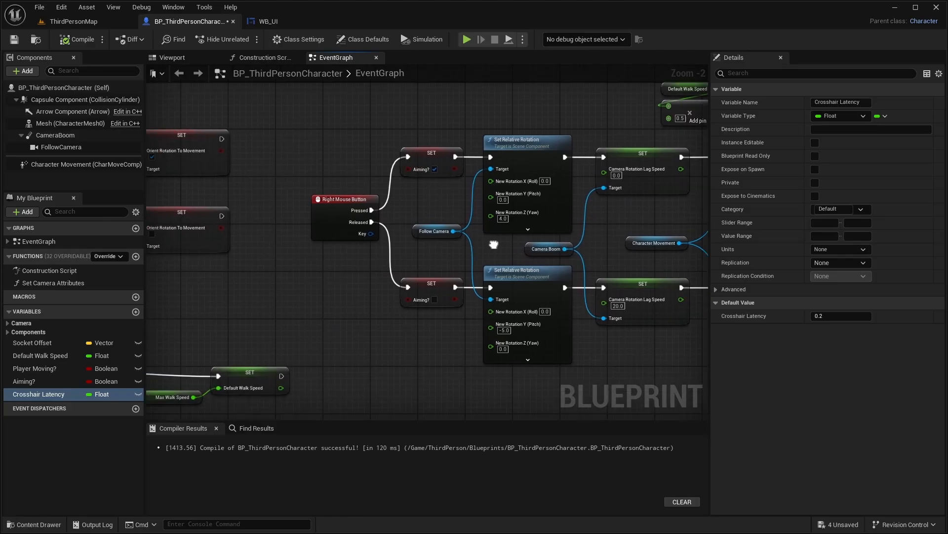
pyautogui.scroll(-3)
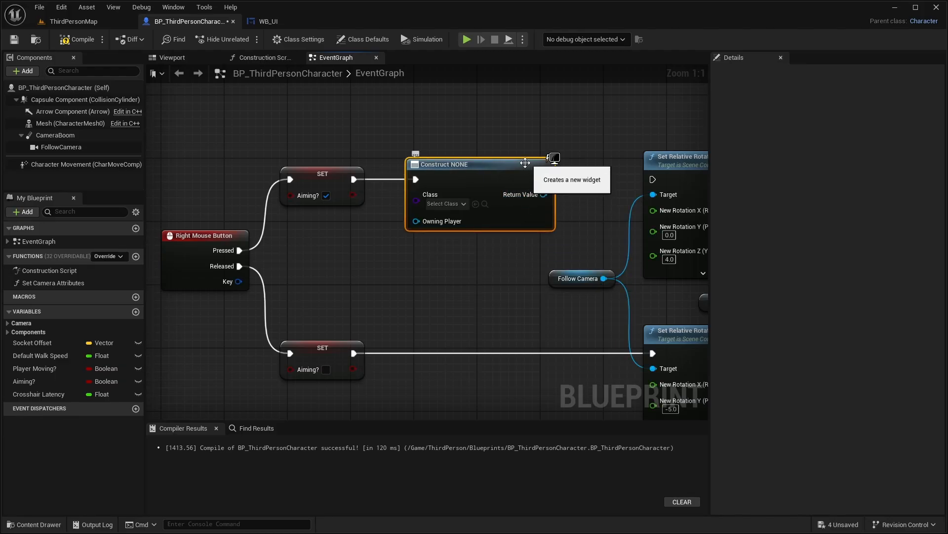
pyautogui.click(445, 203)
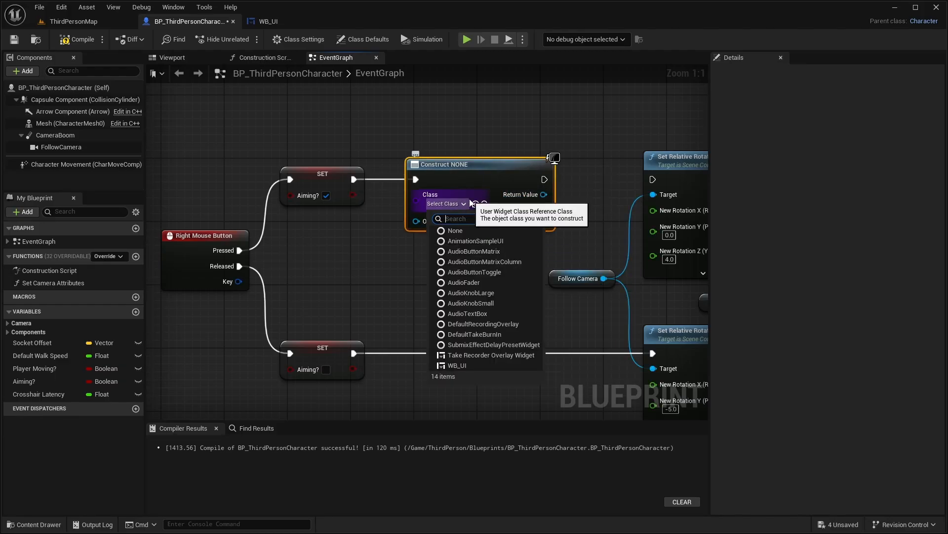
pyautogui.write('ui')
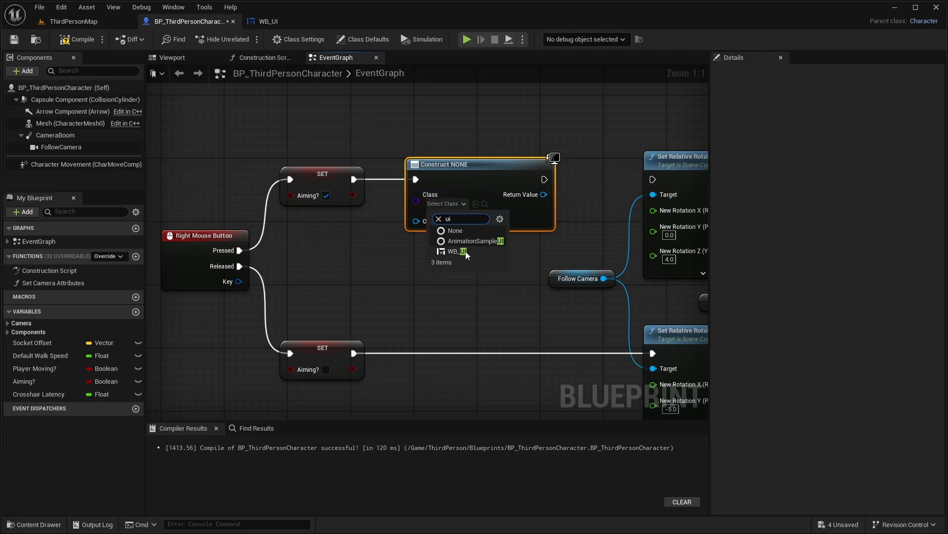
pyautogui.click(457, 251)
pyautogui.write('sel')
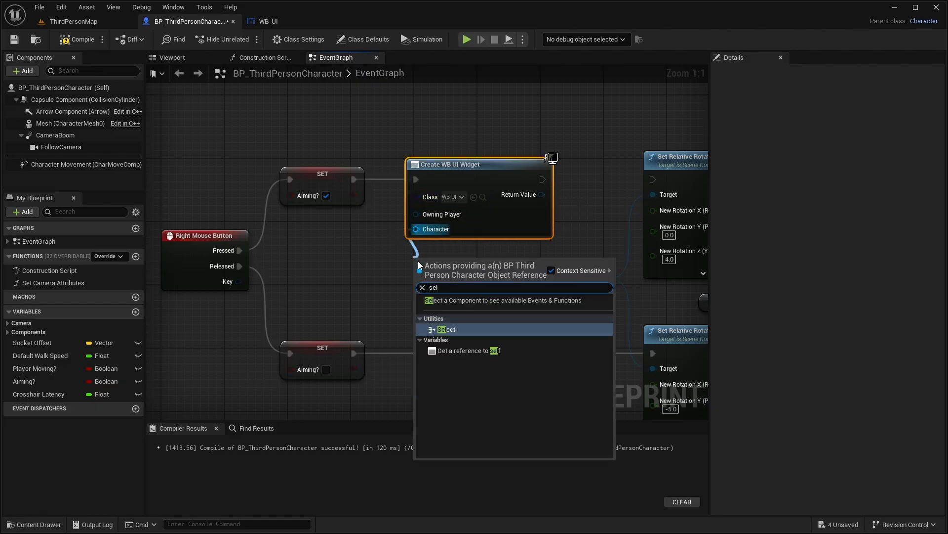
# - Wire a Self reference into the Create Widget node's Character input
pyautogui.click(468, 350)
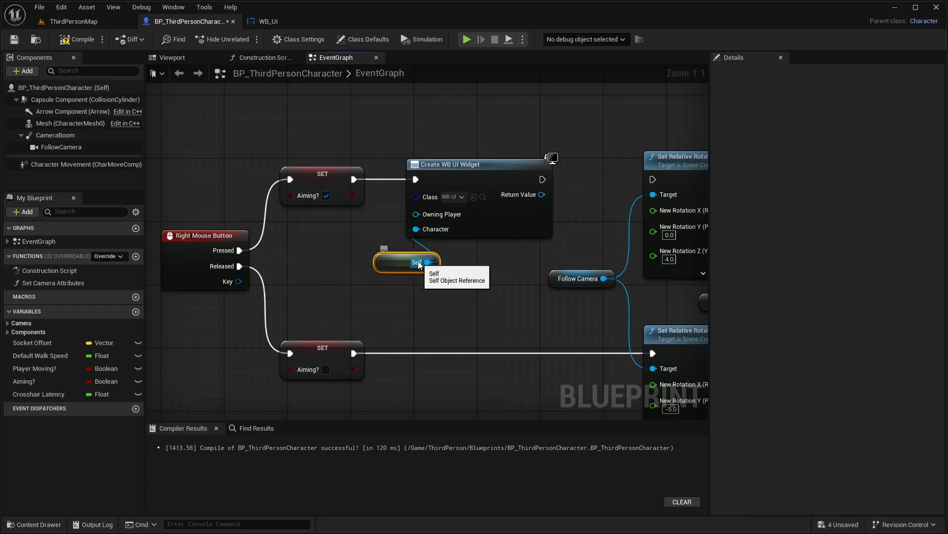
pyautogui.moveTo(405, 262); pyautogui.dragTo(446, 254)
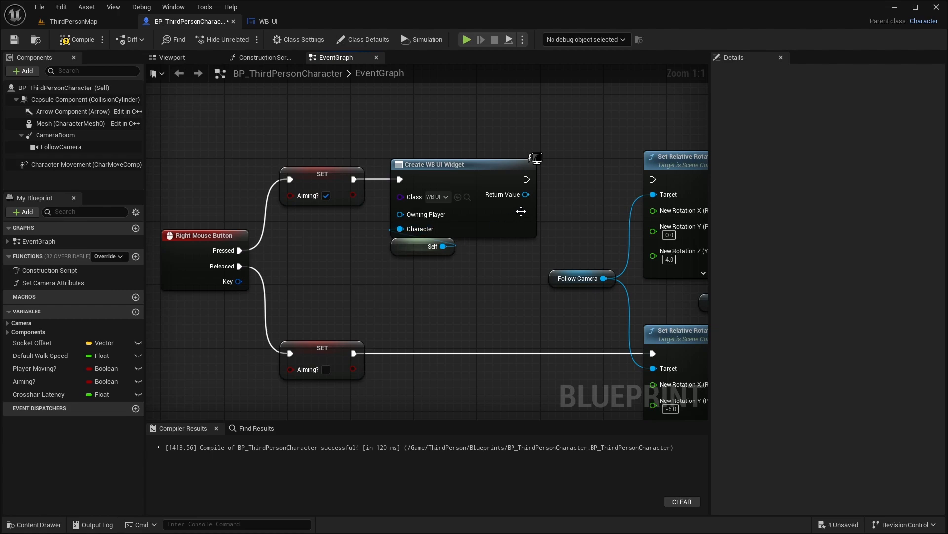
pyautogui.scroll(-3)
pyautogui.write('W')
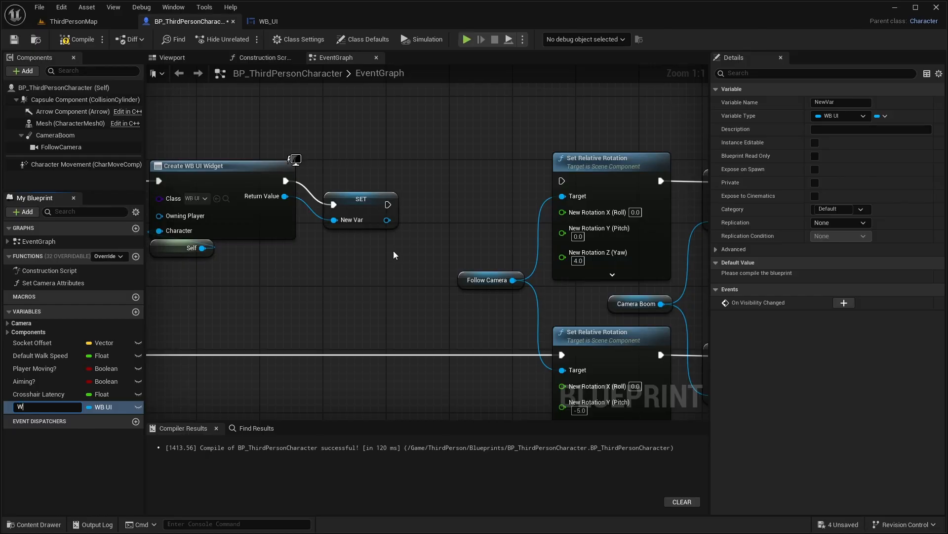
# - Store the widget in a WB Crosshair variable and feed it into Add to Viewport
pyautogui.write('B Crosshair')
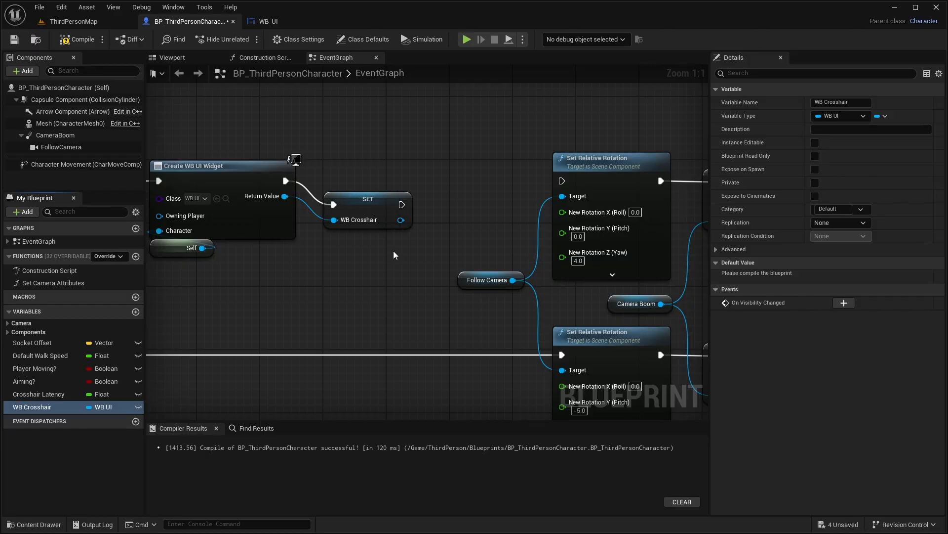
pyautogui.click(367, 206)
pyautogui.write('add to view')
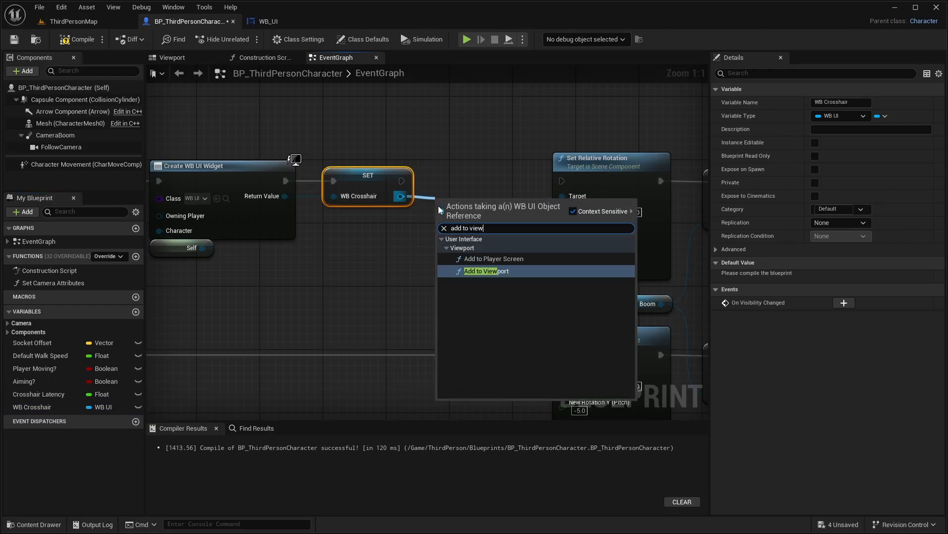
pyautogui.click(486, 270)
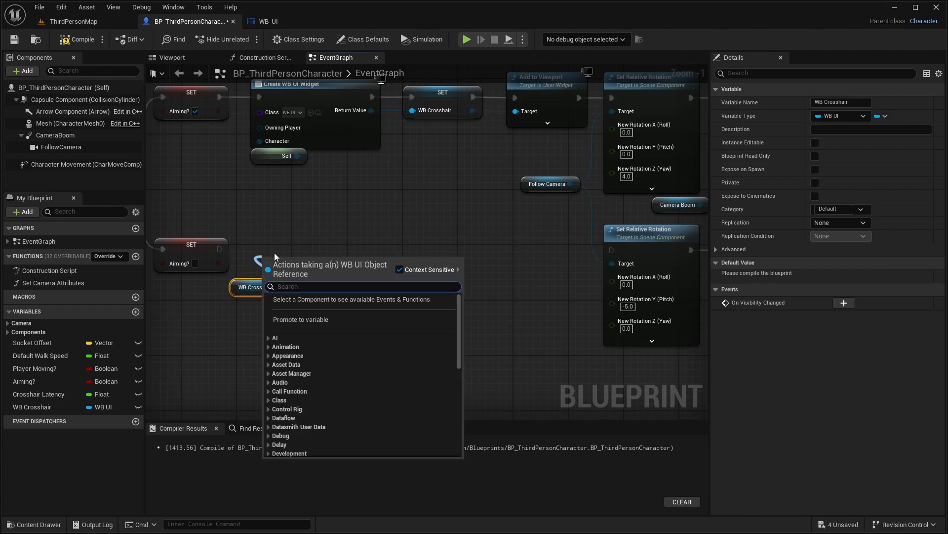
# - Remove WB Crosshair from its parent after Aiming is cleared
pyautogui.write('remove from pa')
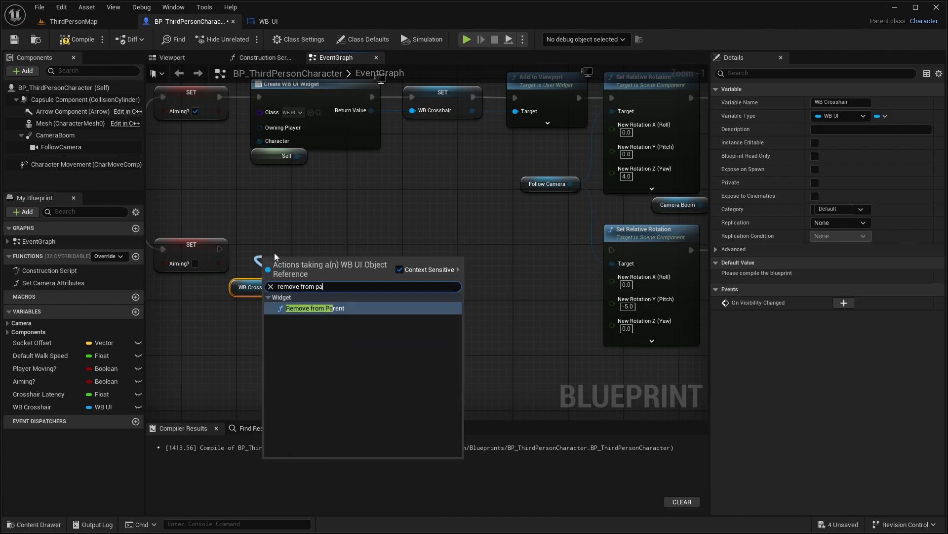
pyautogui.click(315, 308)
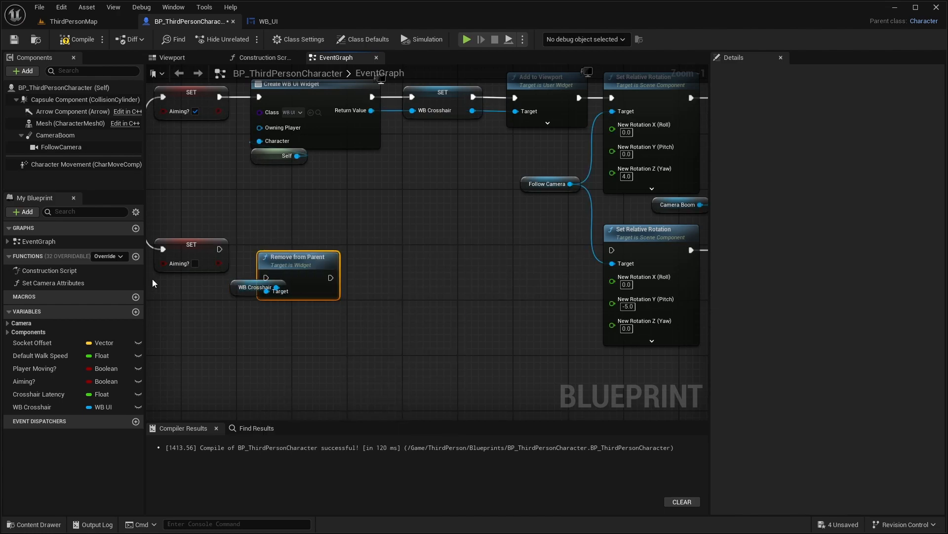
pyautogui.moveTo(297, 256); pyautogui.dragTo(277, 235)
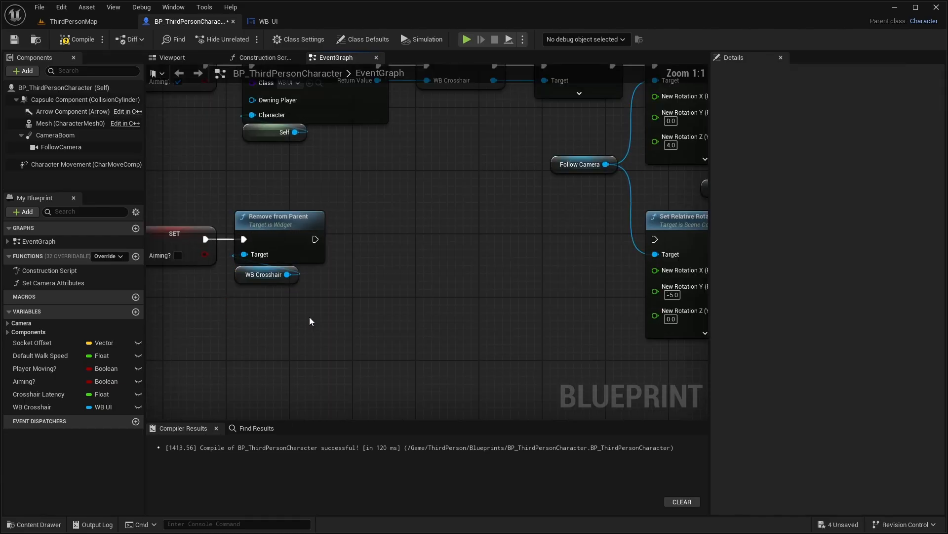
# - Set WB Crosshair to empty afterwards and return to WB_UI
pyautogui.click(33, 406)
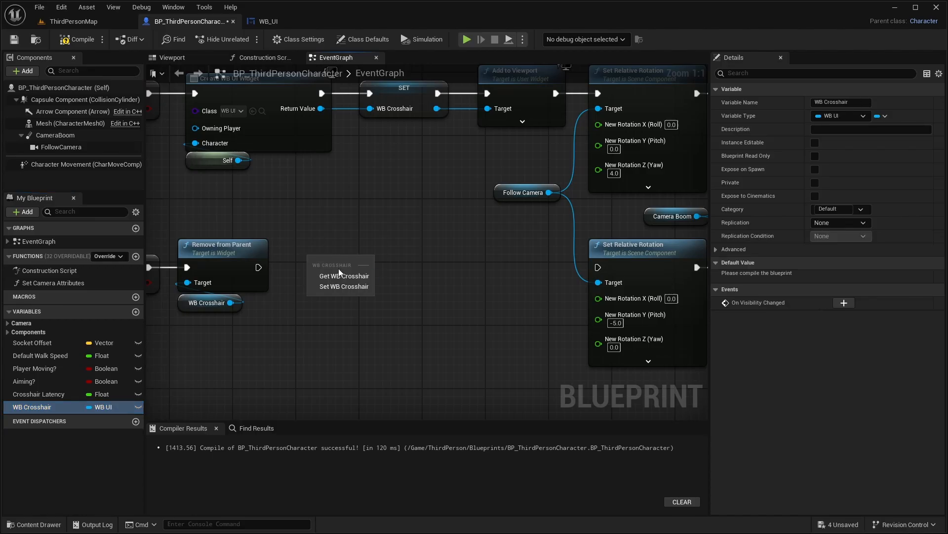
pyautogui.click(343, 286)
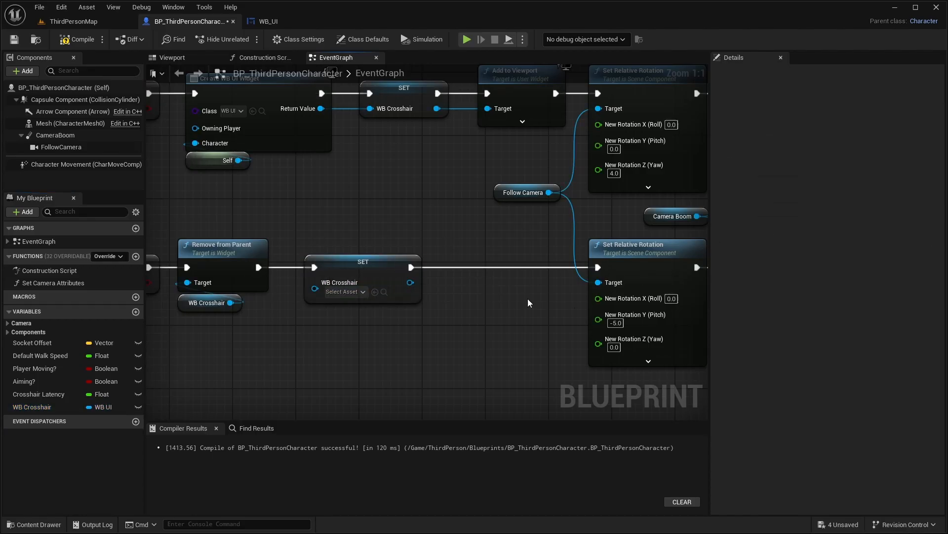
pyautogui.click(267, 21)
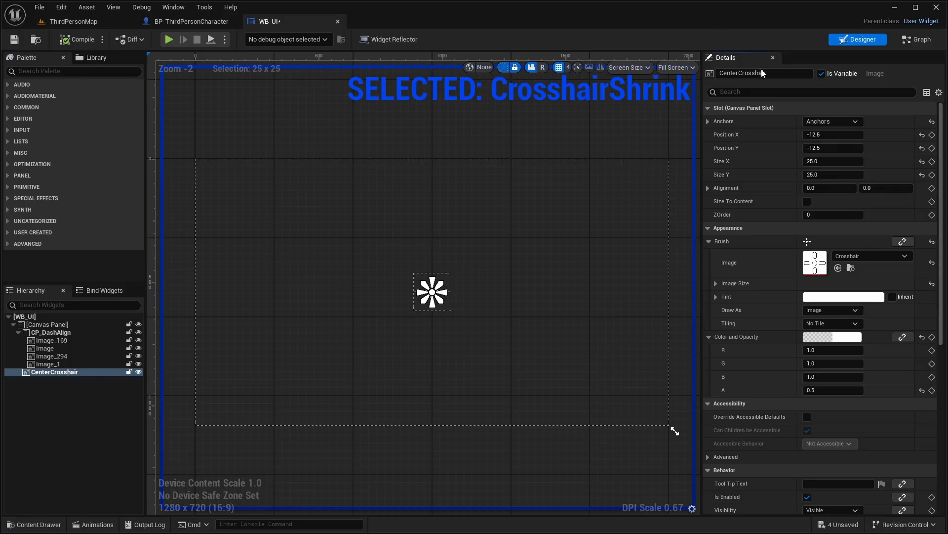
# - Set the CenterCrosshair image's Visibility to Hidden in Details
pyautogui.write('visi')
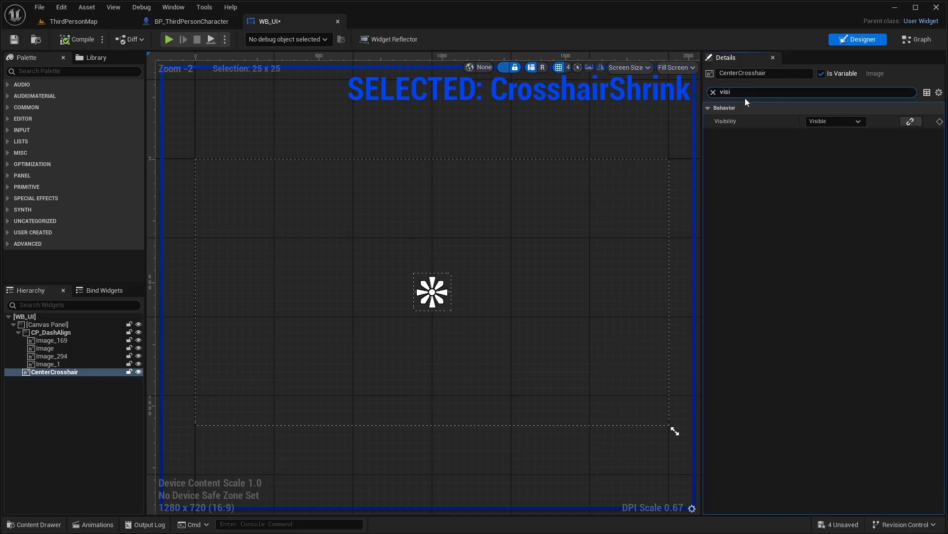
pyautogui.click(834, 121)
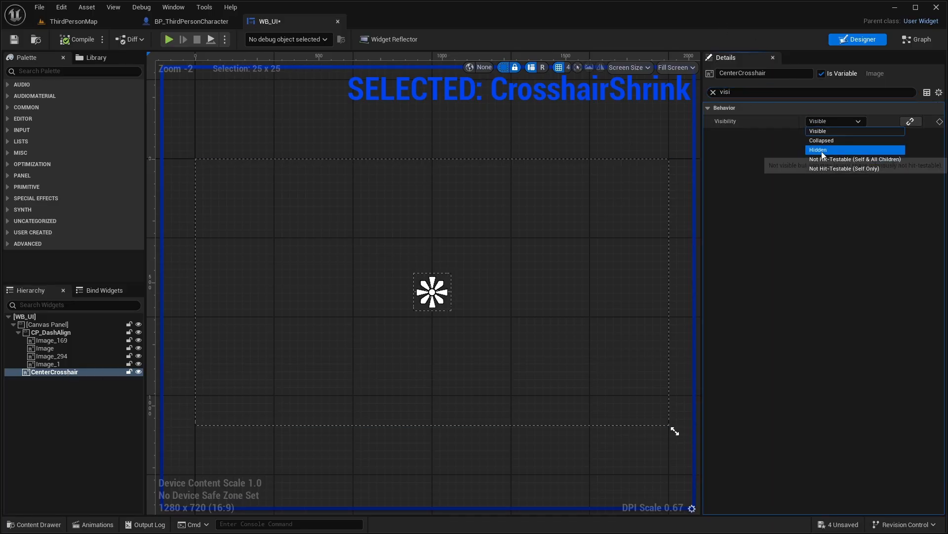
pyautogui.click(818, 149)
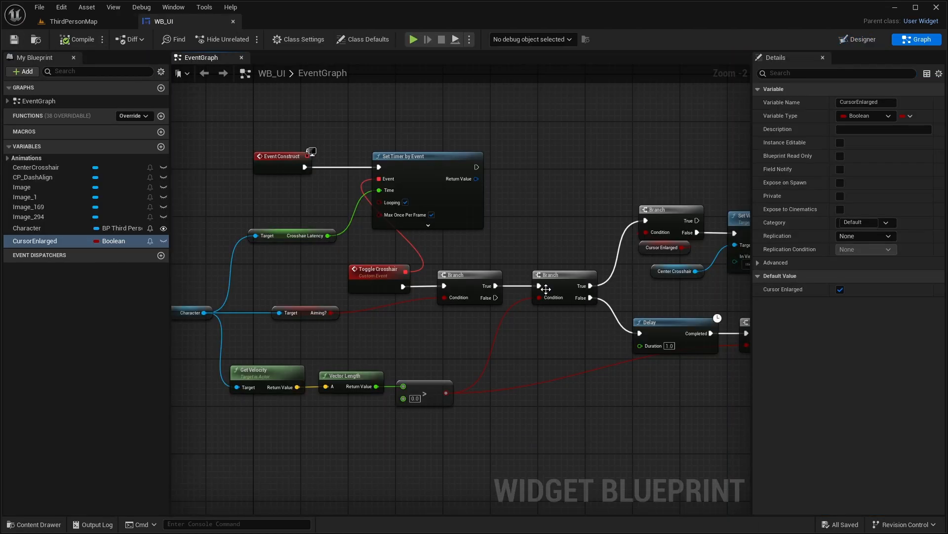
pyautogui.moveTo(431, 215)
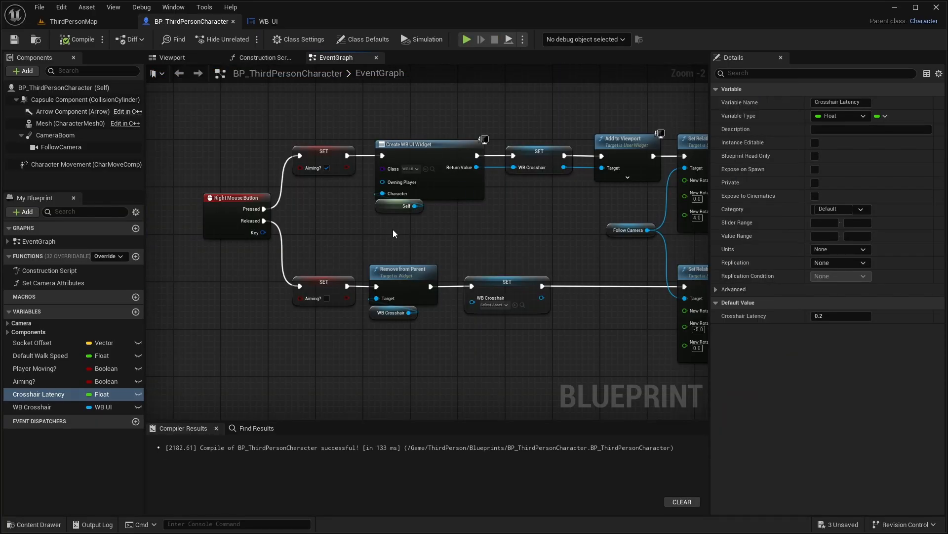
pyautogui.moveTo(542, 109)
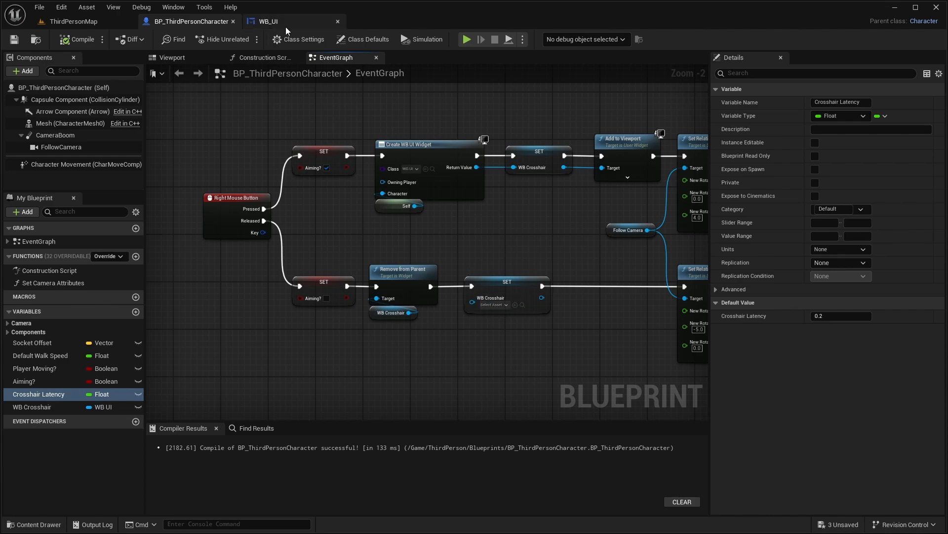
# - Show WB_UI's event graph with its Toggle Crosshair branches, visibility and CrosshairShrink playback
pyautogui.click(266, 22)
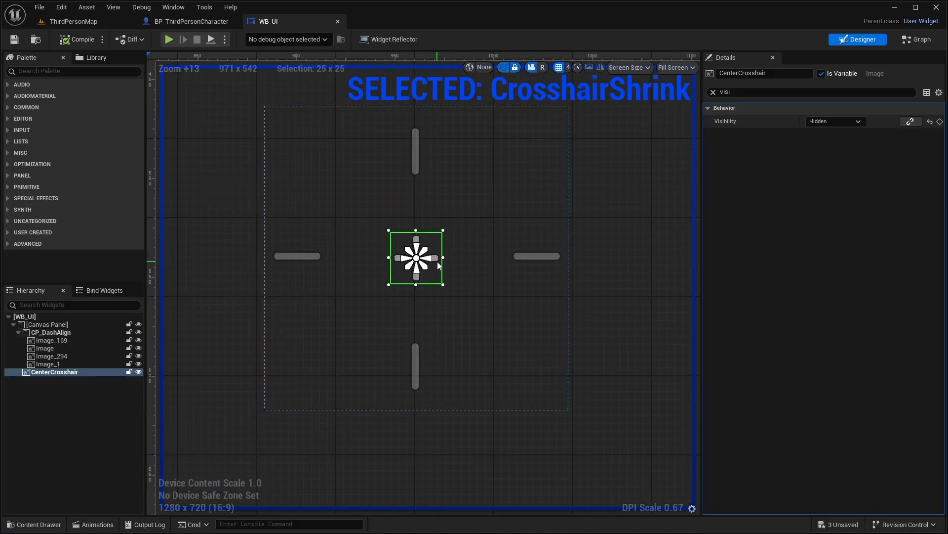
pyautogui.moveTo(611, 339)
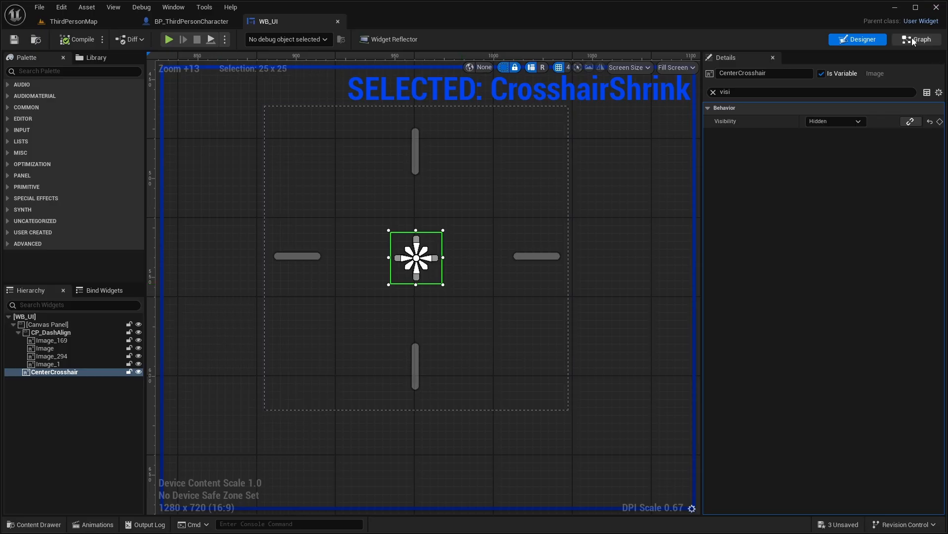
pyautogui.click(916, 39)
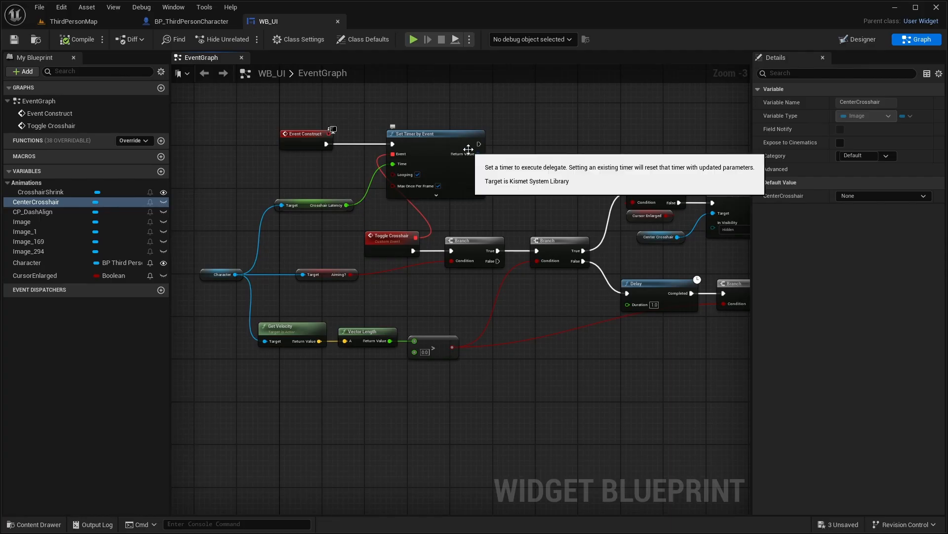
pyautogui.moveTo(506, 150)
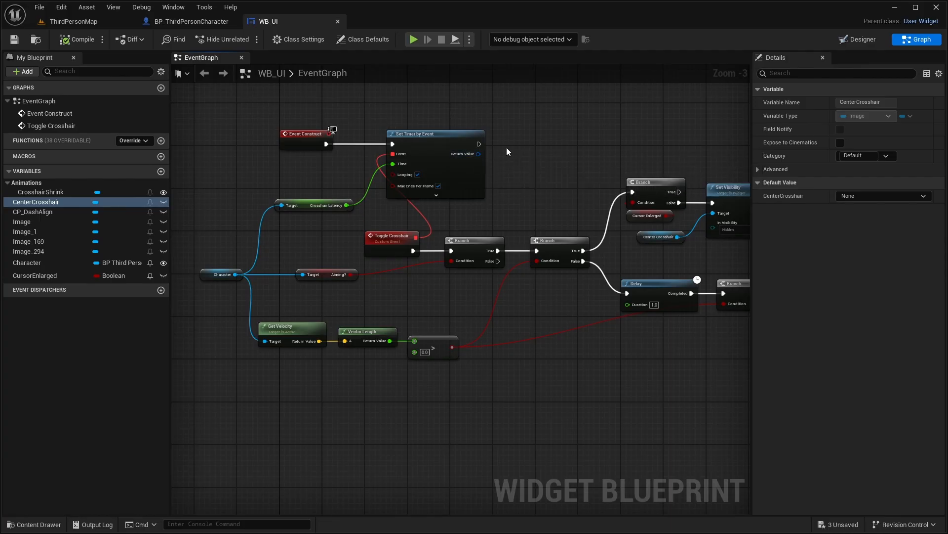
pyautogui.moveTo(379, 178)
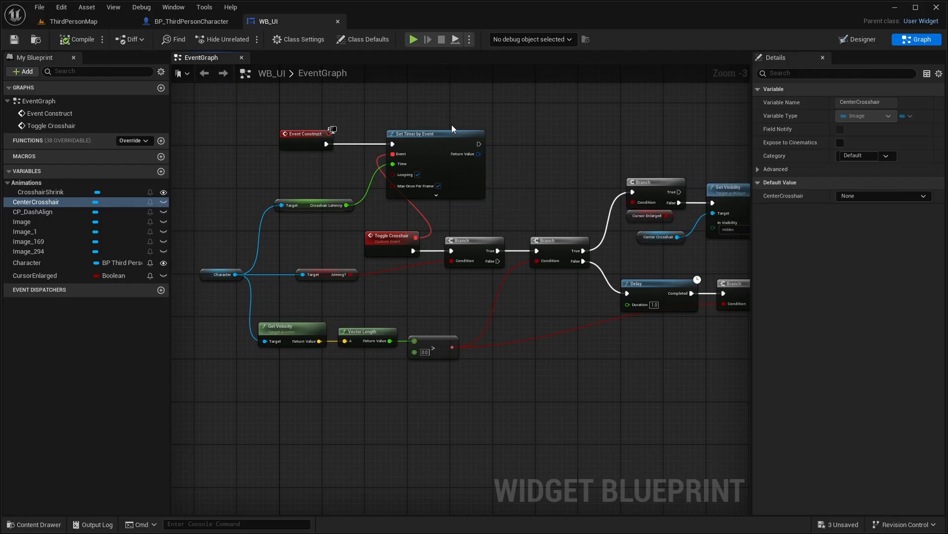
pyautogui.moveTo(438, 156)
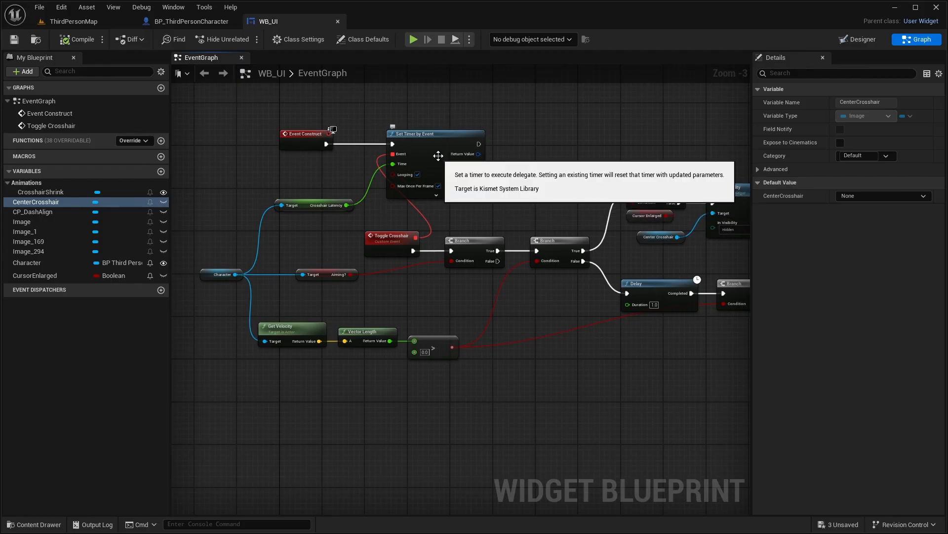
pyautogui.moveTo(539, 279)
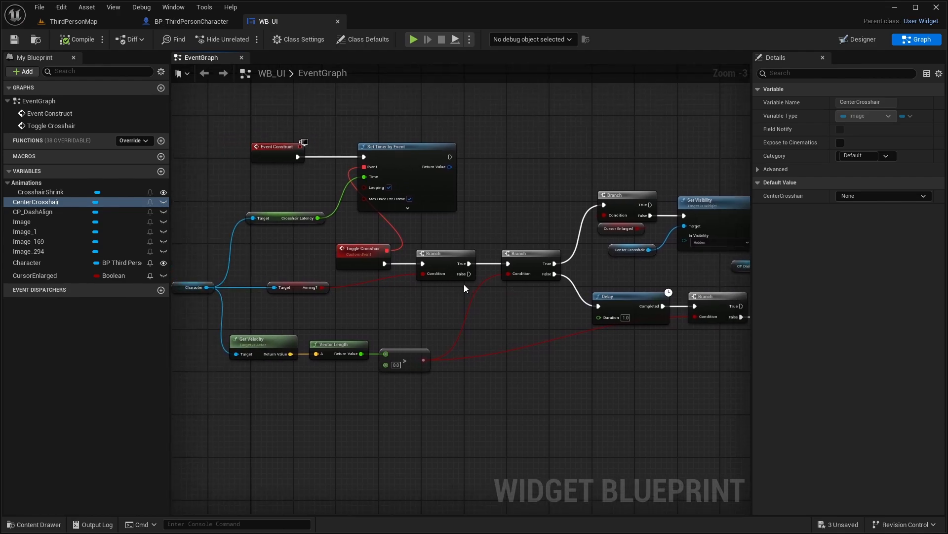
pyautogui.moveTo(311, 325)
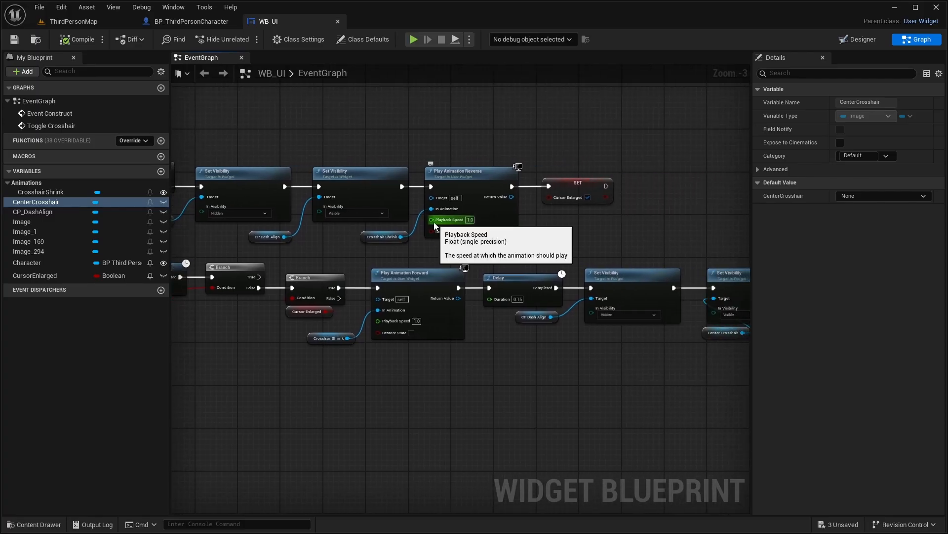
pyautogui.moveTo(624, 221)
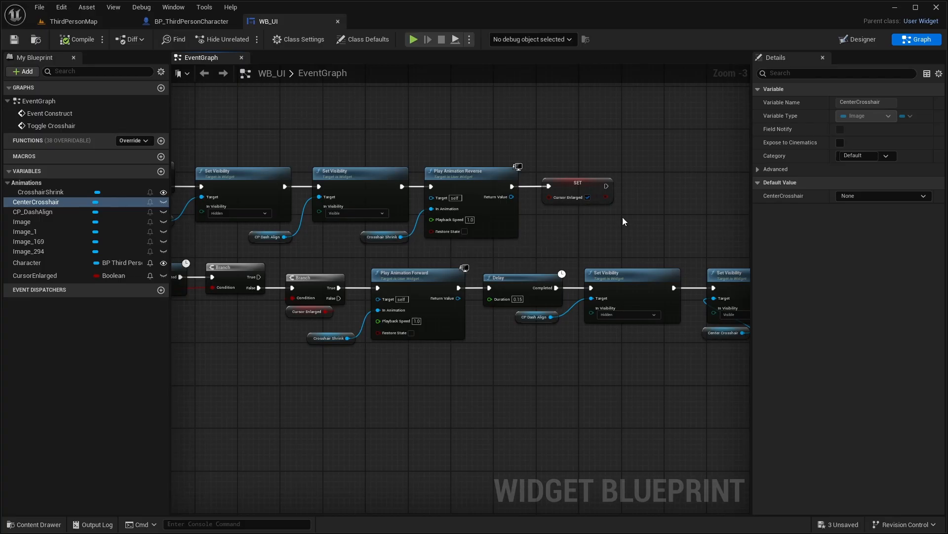